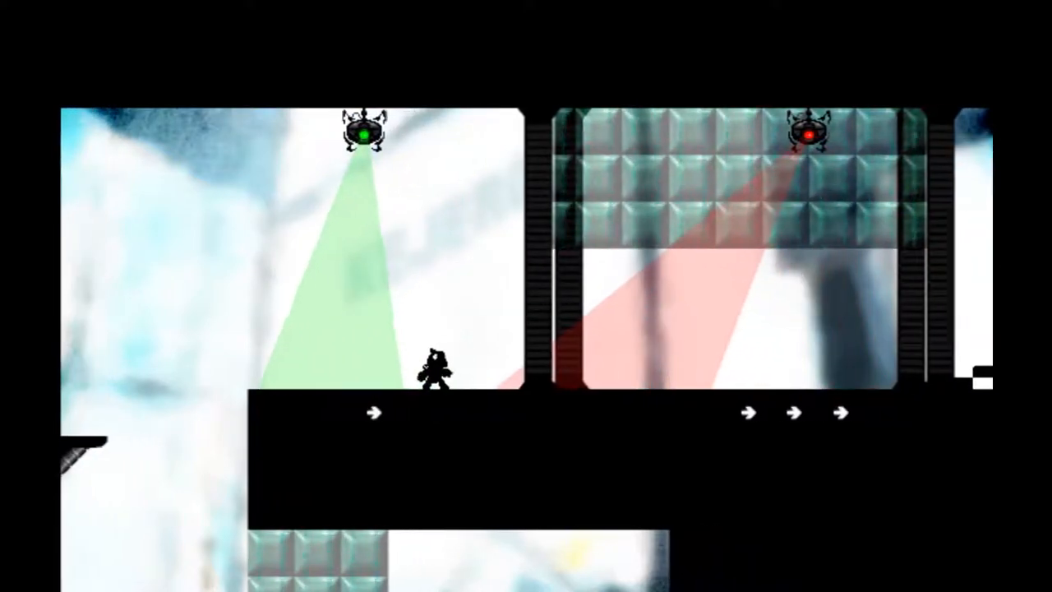
Show About Wwise from the Help menu: version 2015.1.4 (64-bit), Build 5497.
{"action": "scroll", "scroll_direction": "right", "scroll_amount": 3}
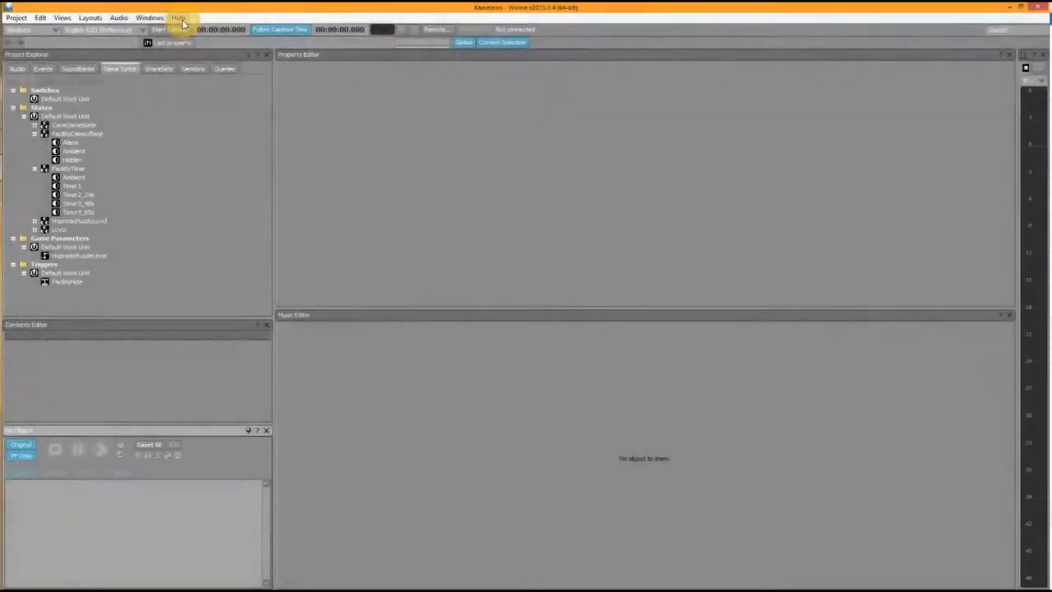
{"action": "left_click", "coordinate": [177, 16]}
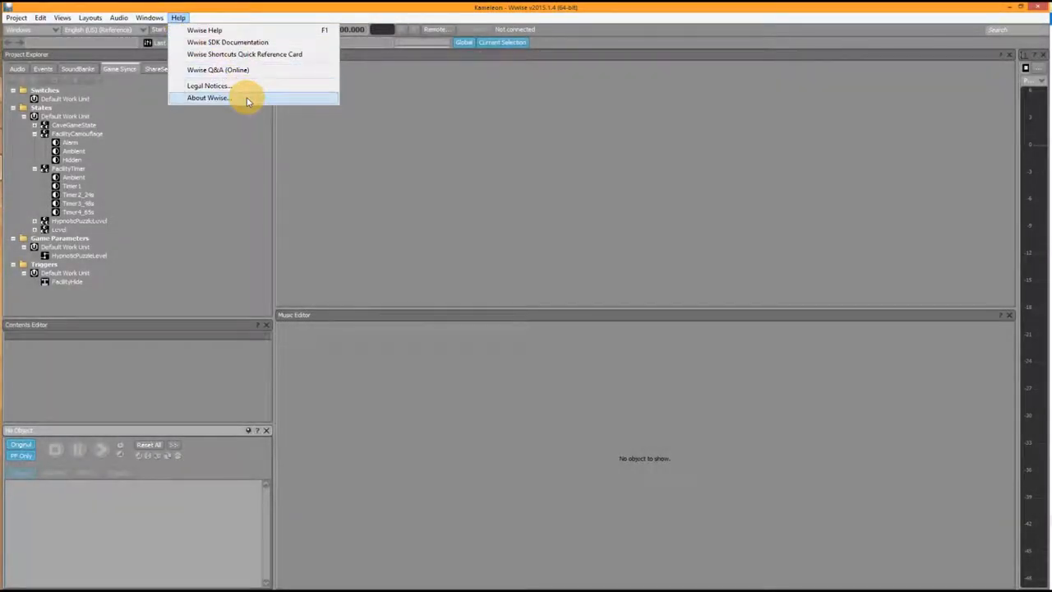
{"action": "left_click", "coordinate": [207, 98]}
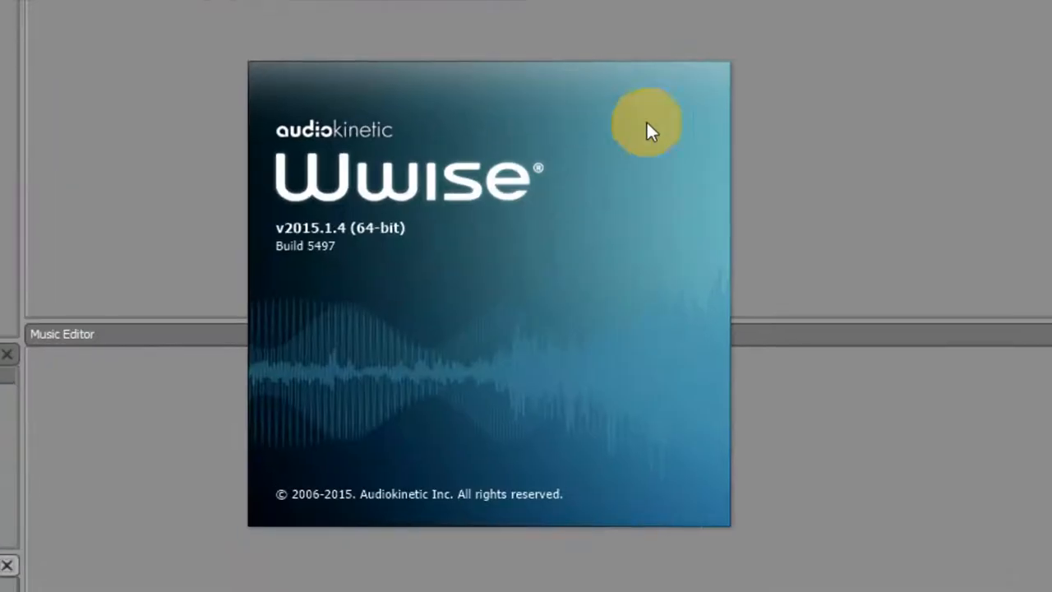
{"action": "mouse_move", "coordinate": [780, 132]}
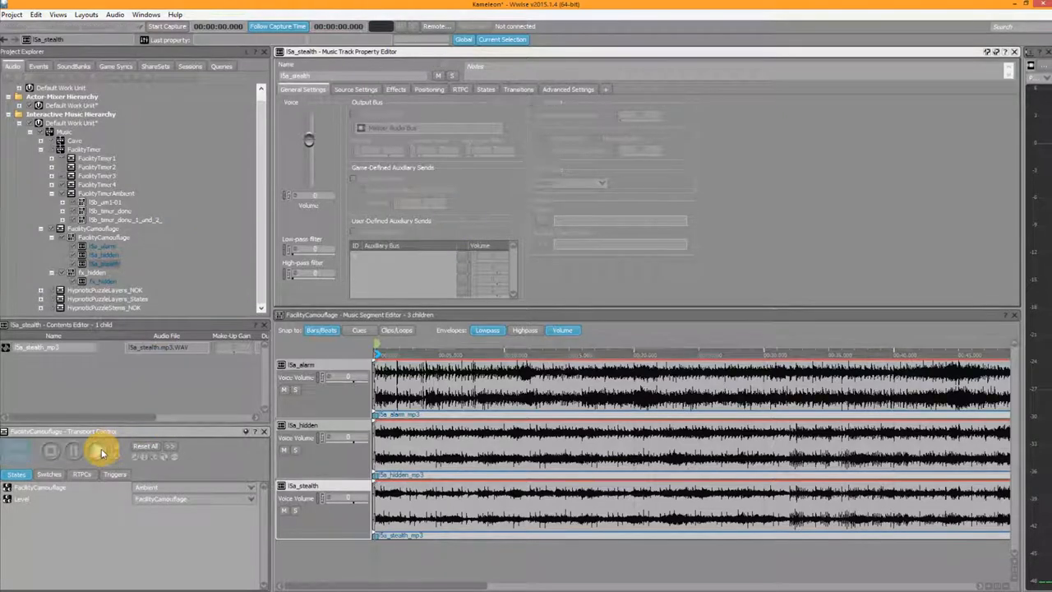
Select the FacilityCamouflage segment under Interactive Music Hierarchy to load its editors.
{"action": "left_click", "coordinate": [96, 450]}
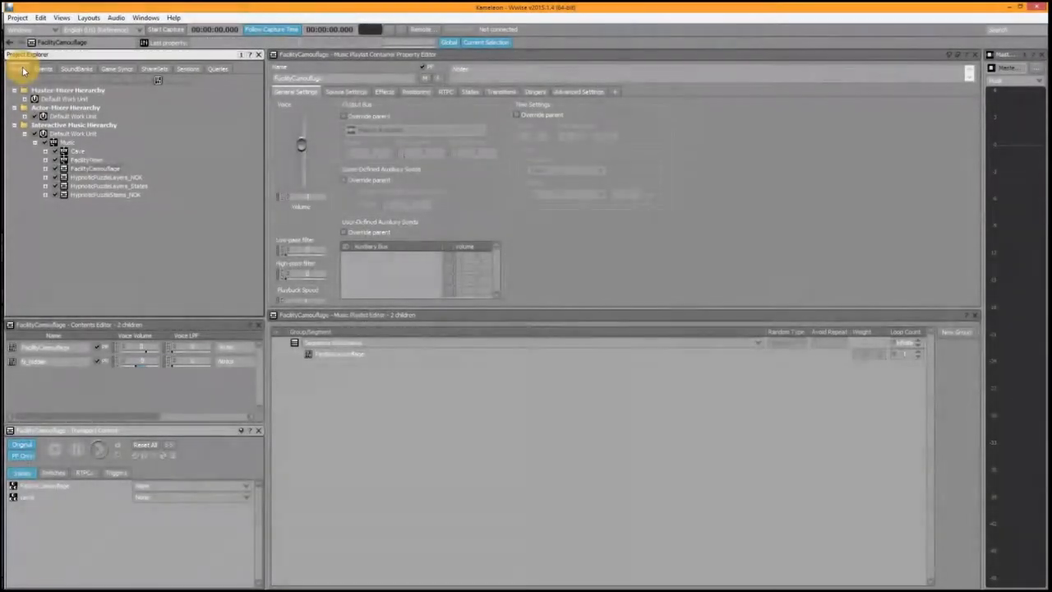
Check the Hidden state under Game Syncs, then expand FacilityCamouflage to reveal its alarm, hidden and stealth tracks.
{"action": "left_click", "coordinate": [223, 131]}
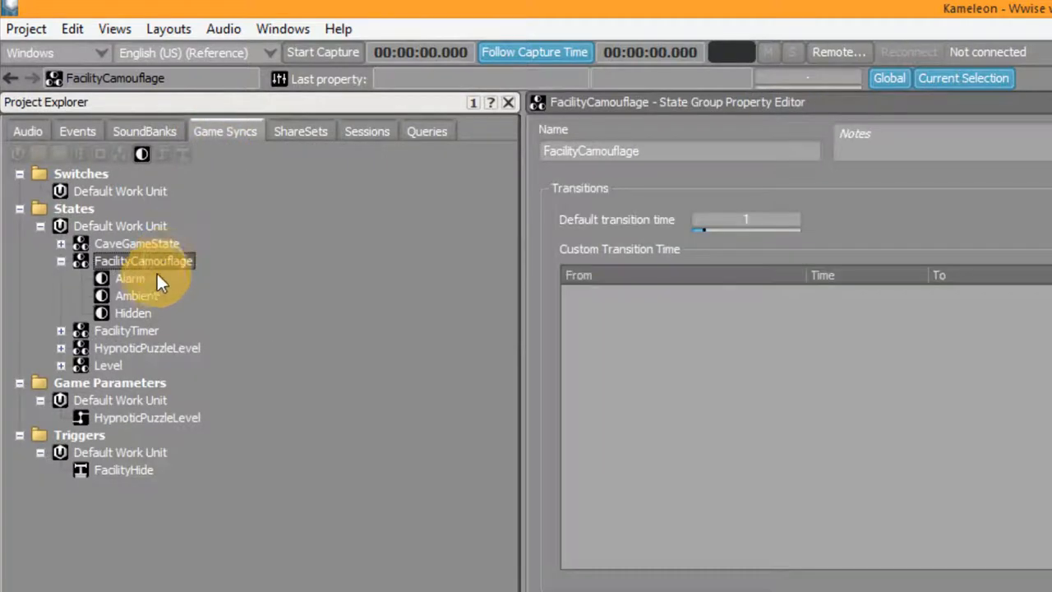
{"action": "left_click", "coordinate": [131, 312]}
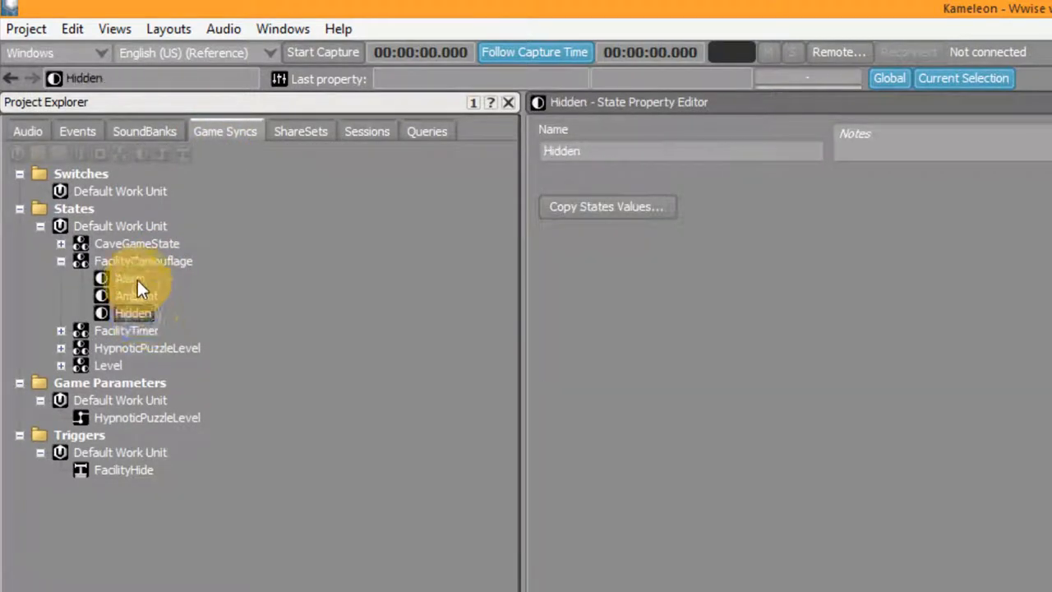
{"action": "left_click", "coordinate": [26, 132]}
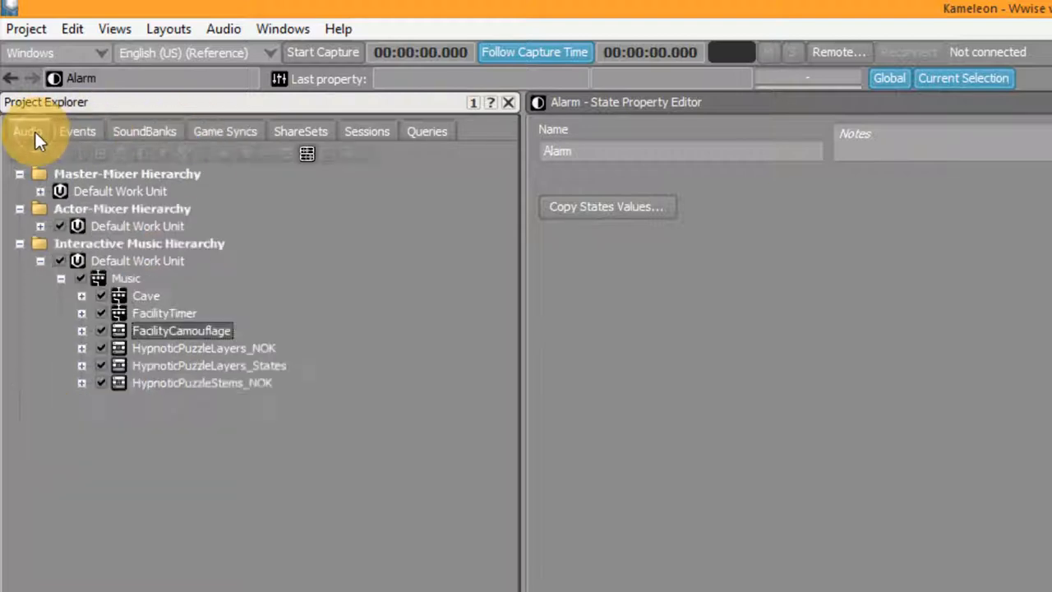
{"action": "left_click", "coordinate": [83, 330]}
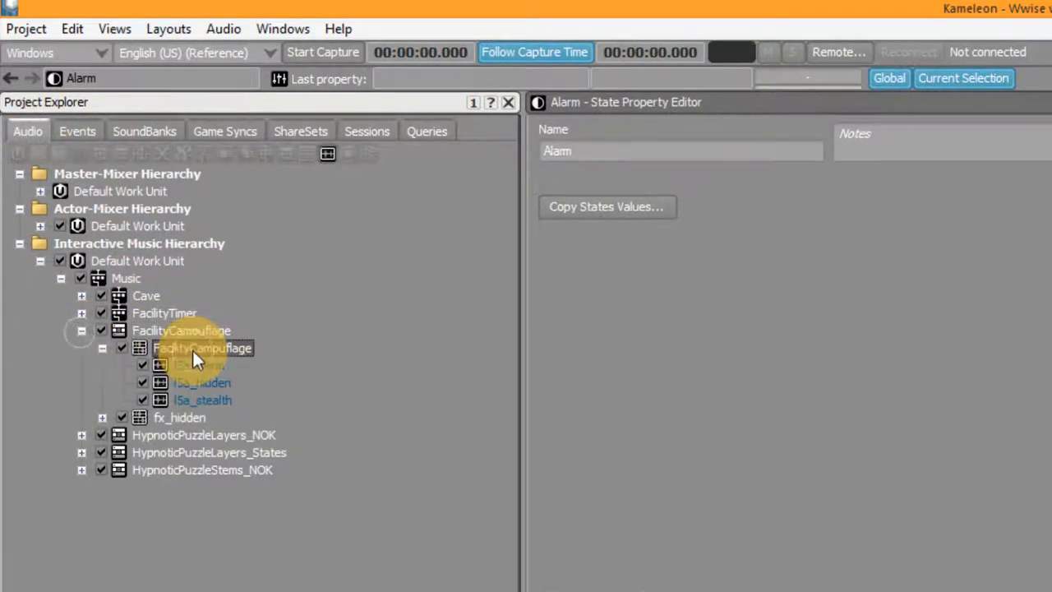
{"action": "left_click", "coordinate": [191, 348]}
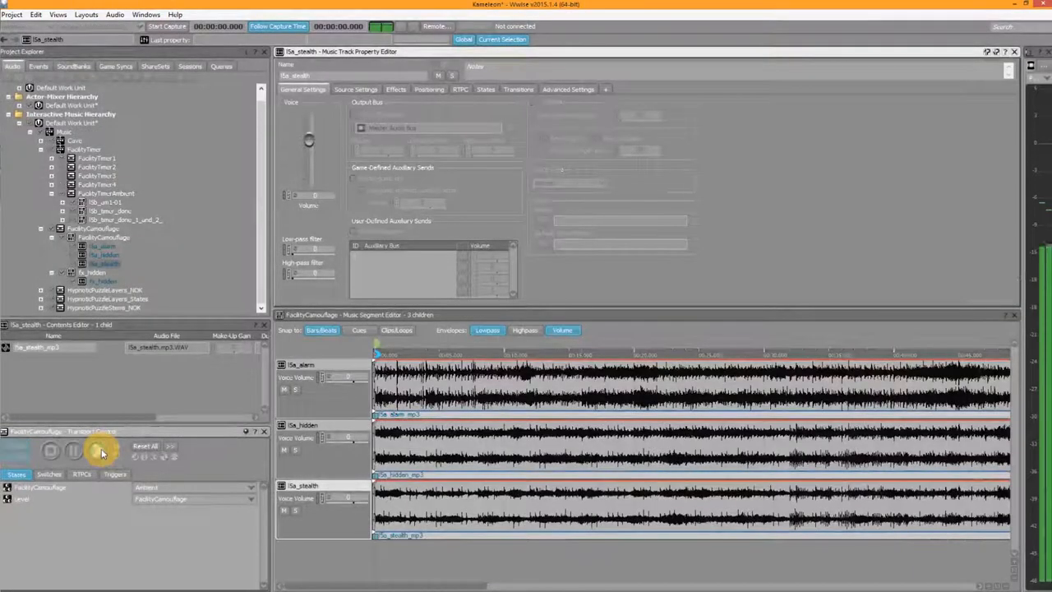
Audition the camouflage segment and select the l5a_hidden then l5a_stealth tracks for their state volumes.
{"action": "left_click", "coordinate": [97, 450]}
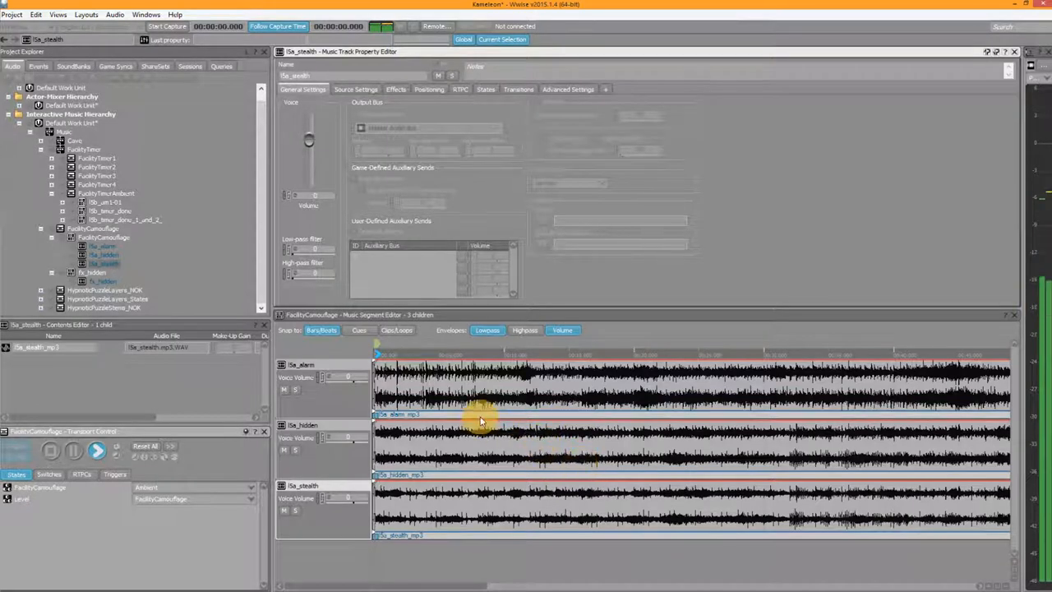
{"action": "left_click", "coordinate": [480, 513]}
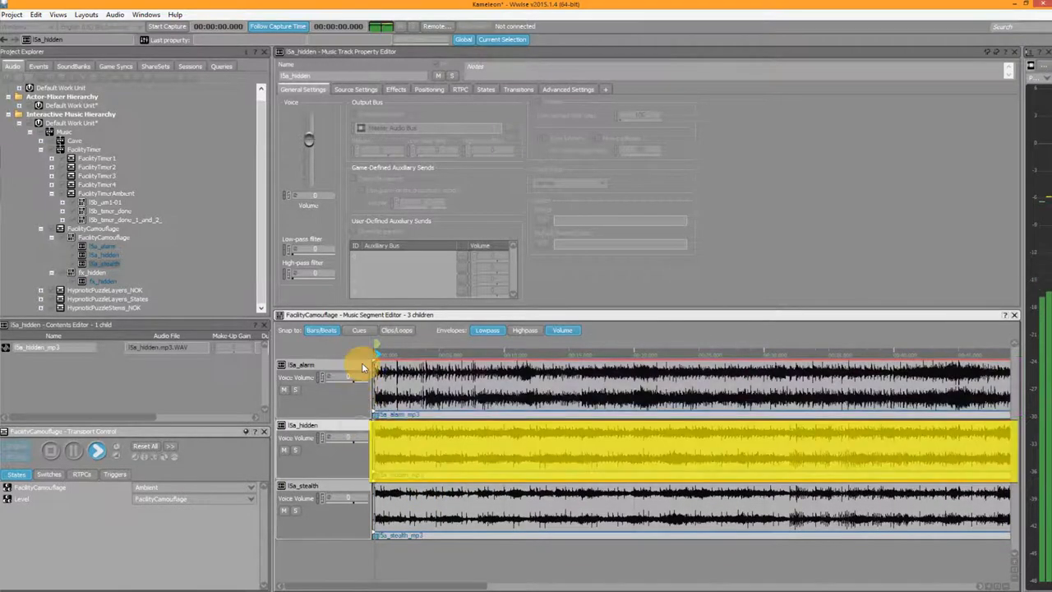
{"action": "left_click", "coordinate": [354, 490]}
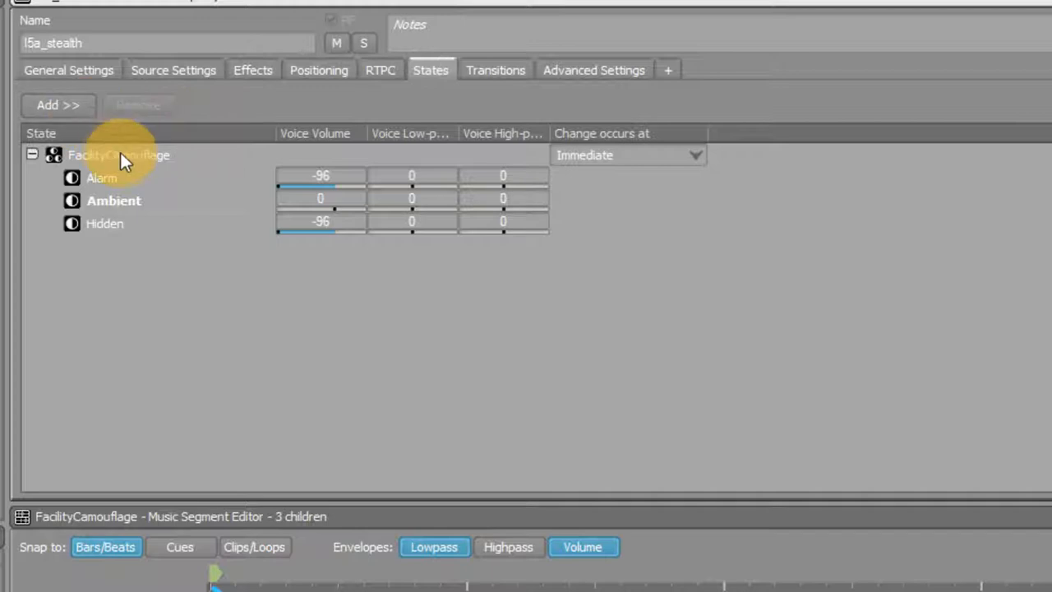
{"action": "left_click", "coordinate": [119, 155]}
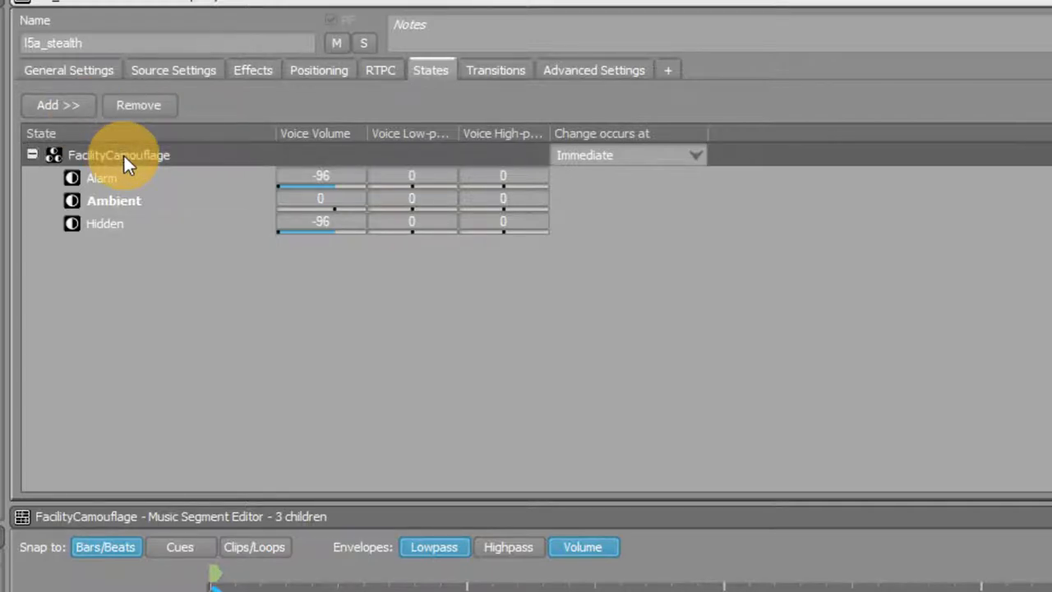
{"action": "mouse_move", "coordinate": [146, 182]}
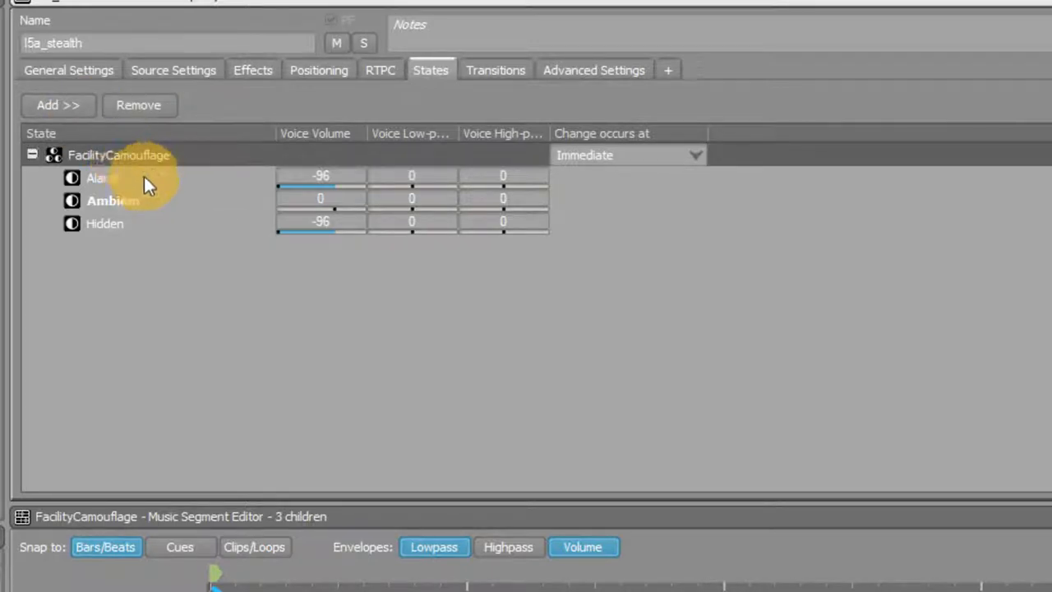
{"action": "left_click", "coordinate": [105, 223]}
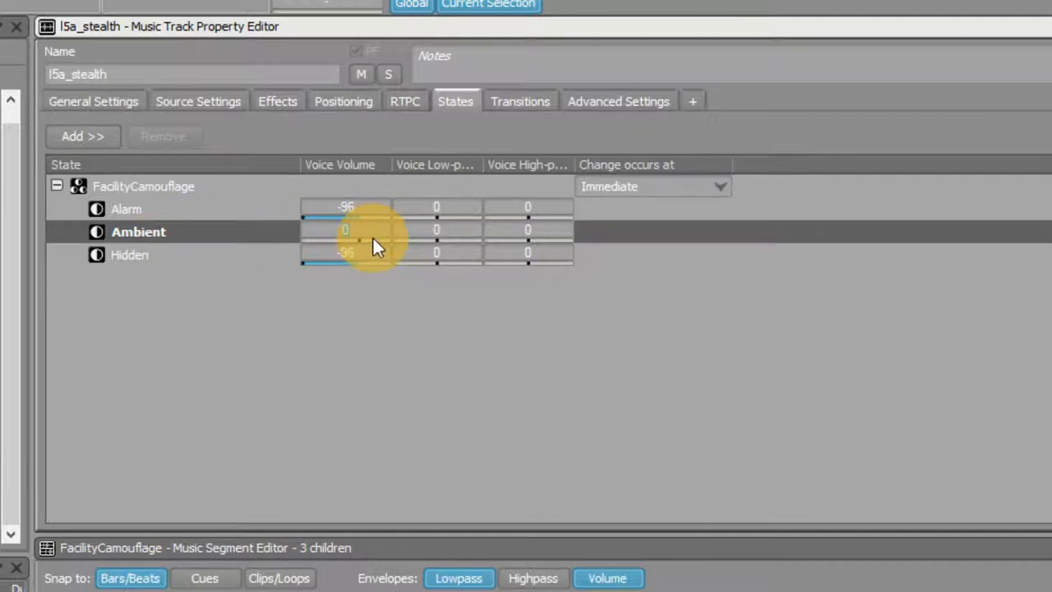
{"action": "mouse_move", "coordinate": [397, 243]}
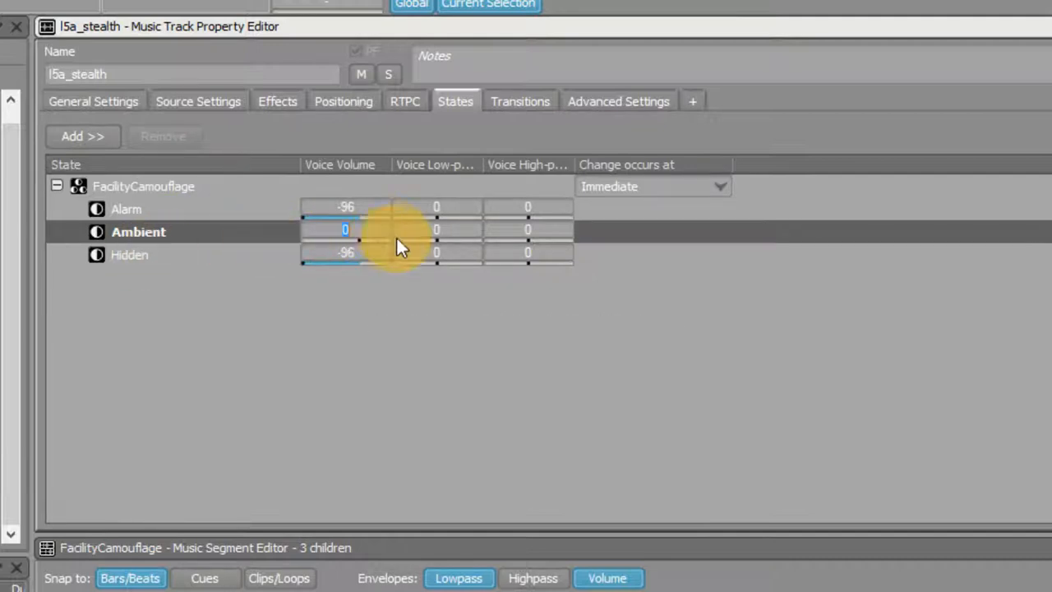
{"action": "left_click", "coordinate": [128, 253]}
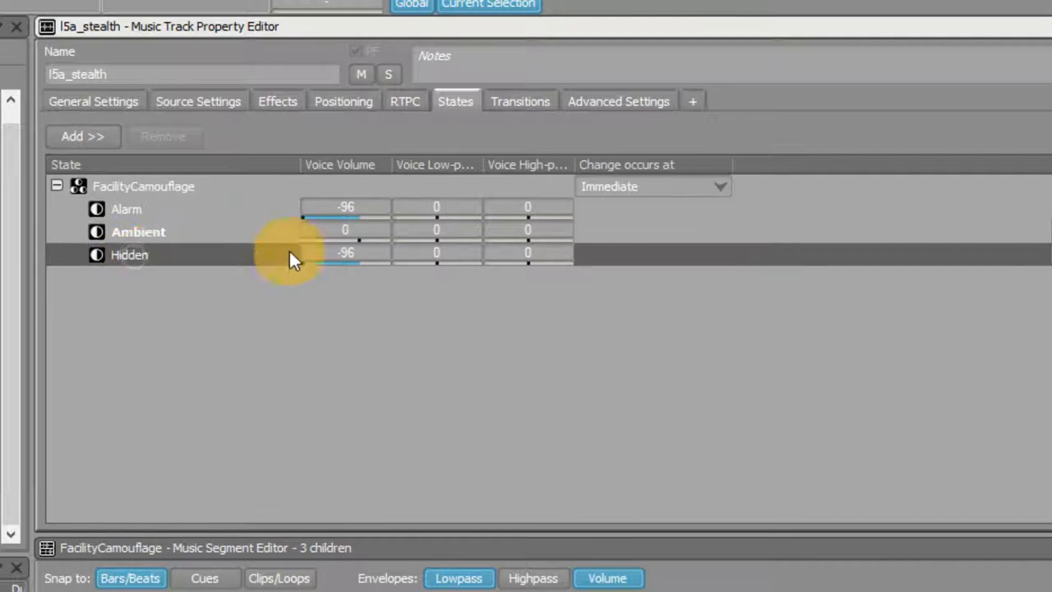
{"action": "left_click", "coordinate": [345, 253]}
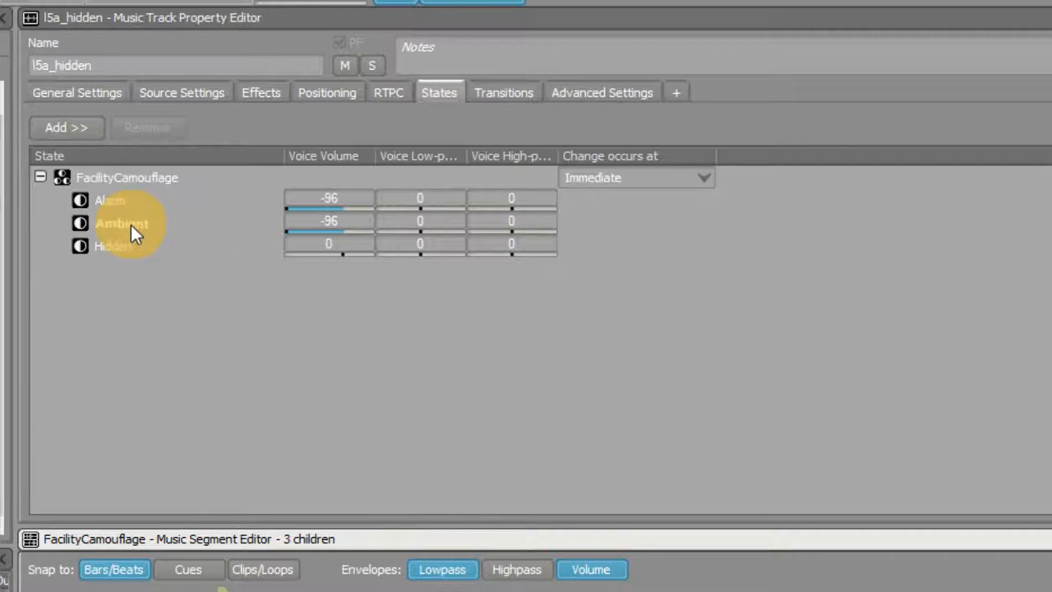
Select the Ambient state and edit the track's Ambient volume value (-96).
{"action": "left_click", "coordinate": [121, 224]}
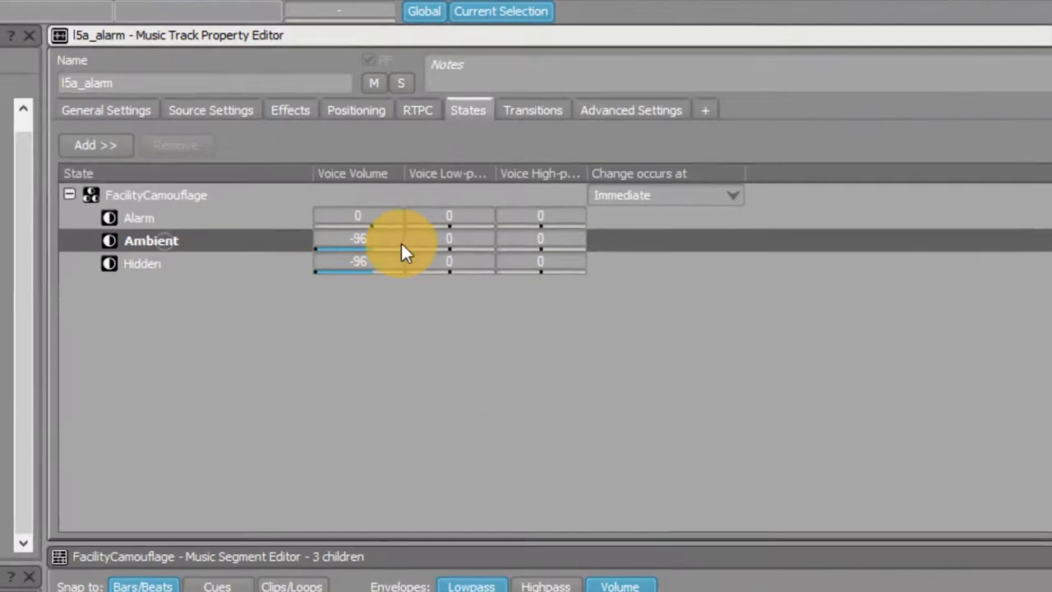
{"action": "double_click", "coordinate": [359, 236]}
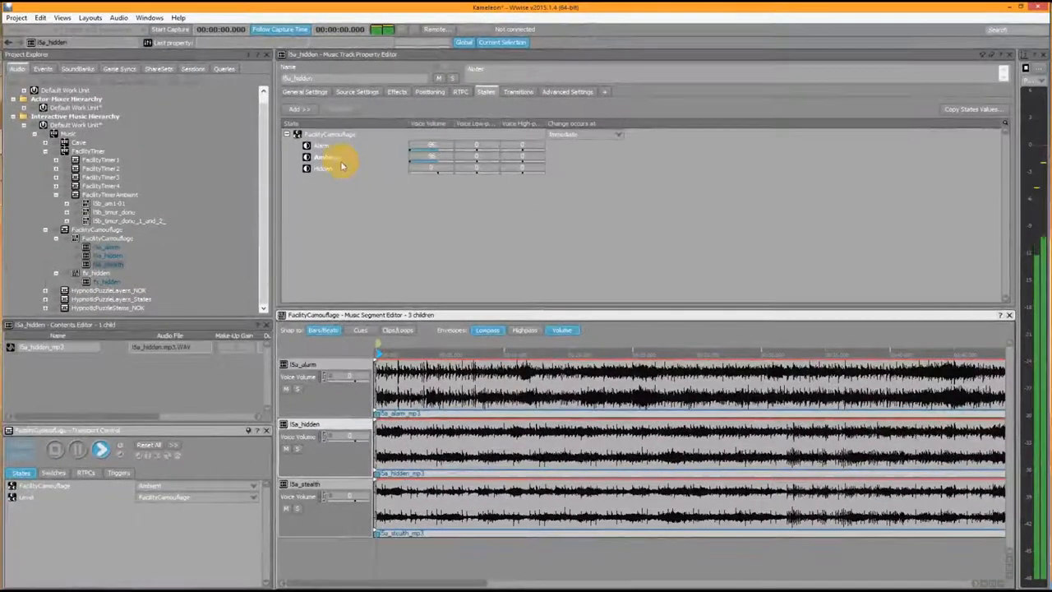
Switch the auditioned FacilityCamouflage state to Ambient in Transport Control and review the track's state volumes.
{"action": "left_click", "coordinate": [322, 167]}
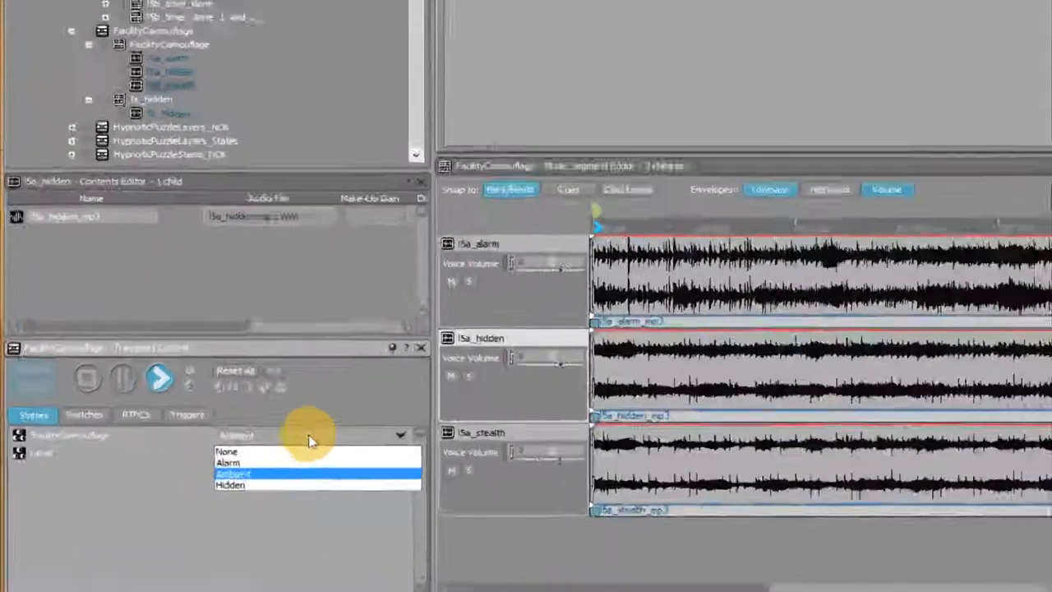
{"action": "left_click", "coordinate": [230, 485]}
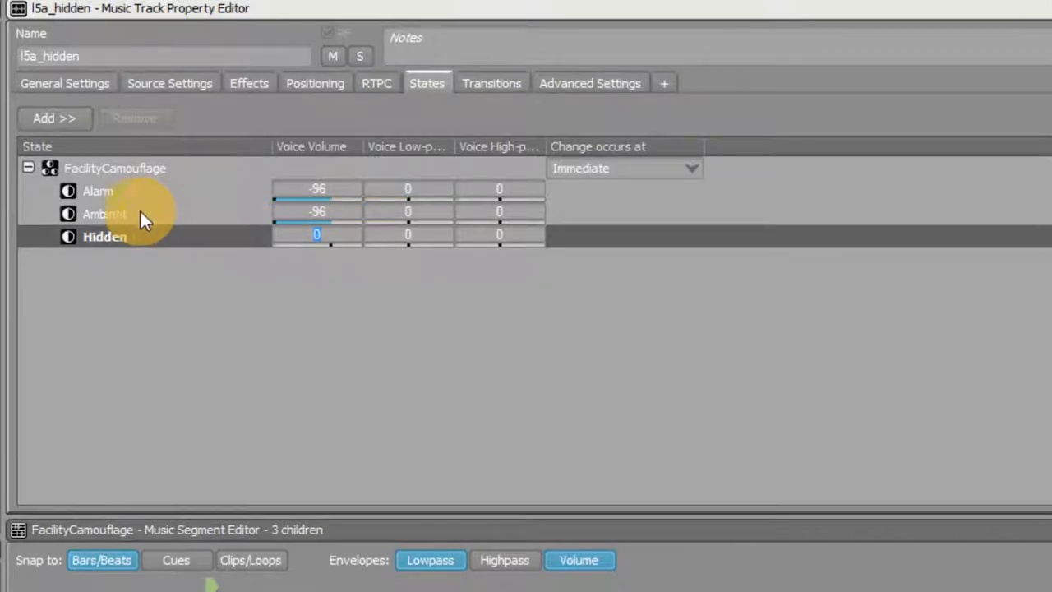
{"action": "left_click", "coordinate": [106, 213]}
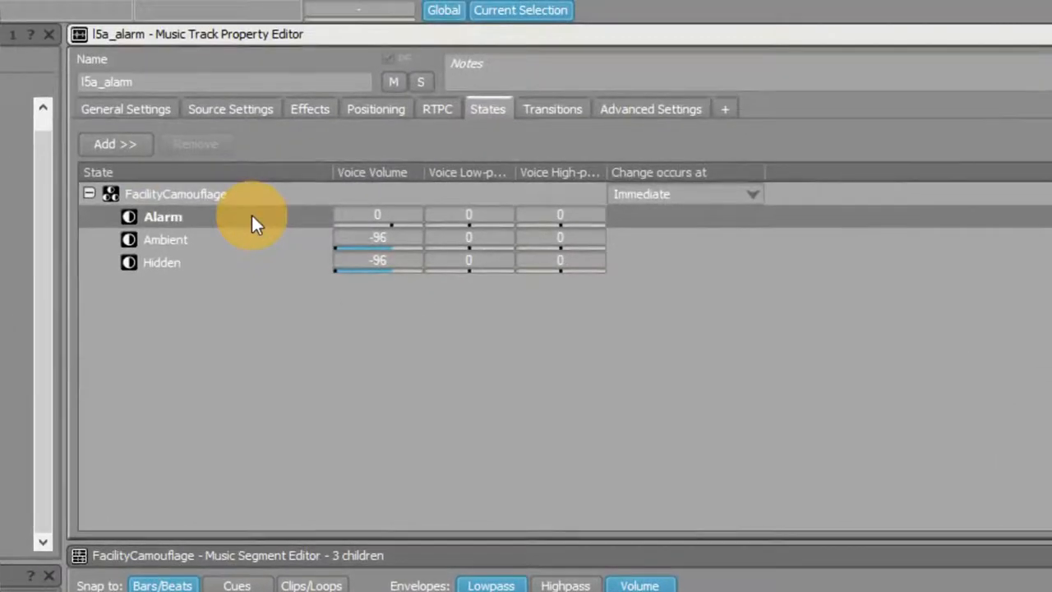
{"action": "mouse_move", "coordinate": [256, 223]}
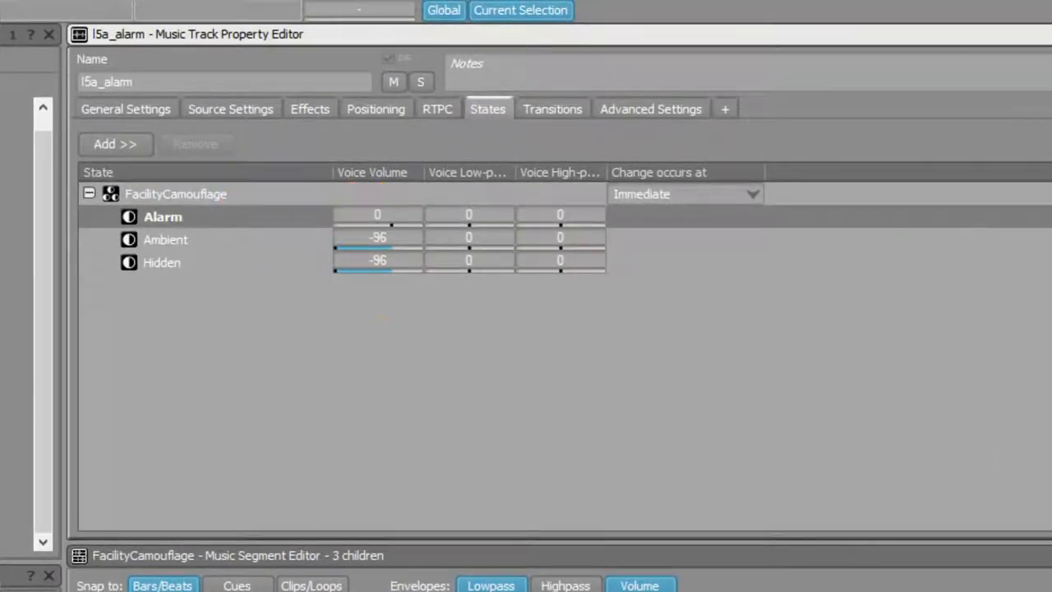
{"action": "mouse_move", "coordinate": [282, 210]}
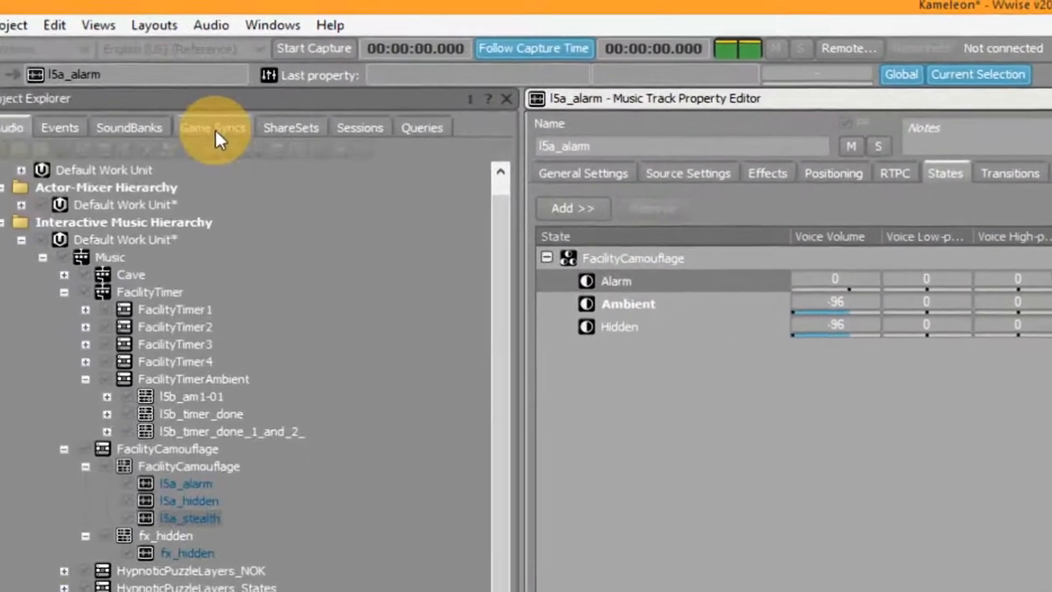
Switch to the Game Syncs tab showing the FacilityCamouflage state group's Alarm, Ambient and Hidden states.
{"action": "left_click", "coordinate": [212, 128]}
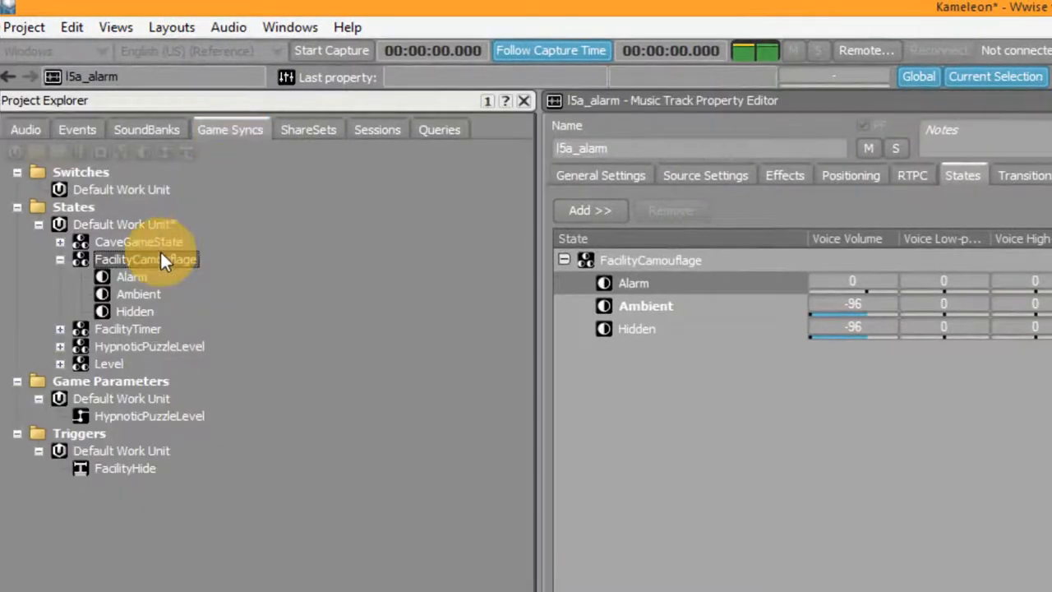
Review the Alarm and Ambient state properties in the FacilityCamouflage group.
{"action": "left_click", "coordinate": [131, 276]}
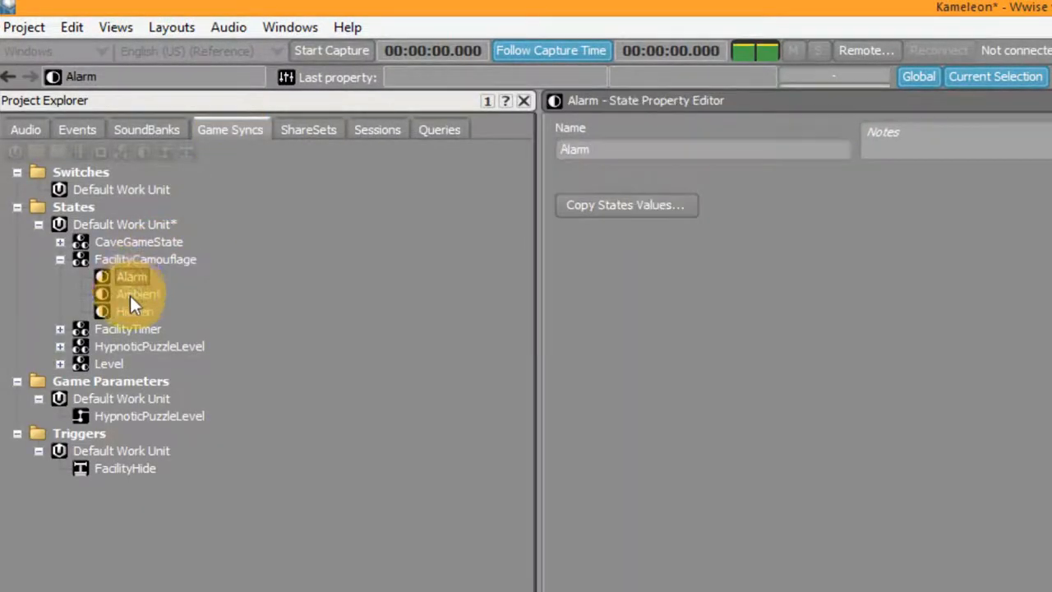
{"action": "left_click", "coordinate": [145, 260]}
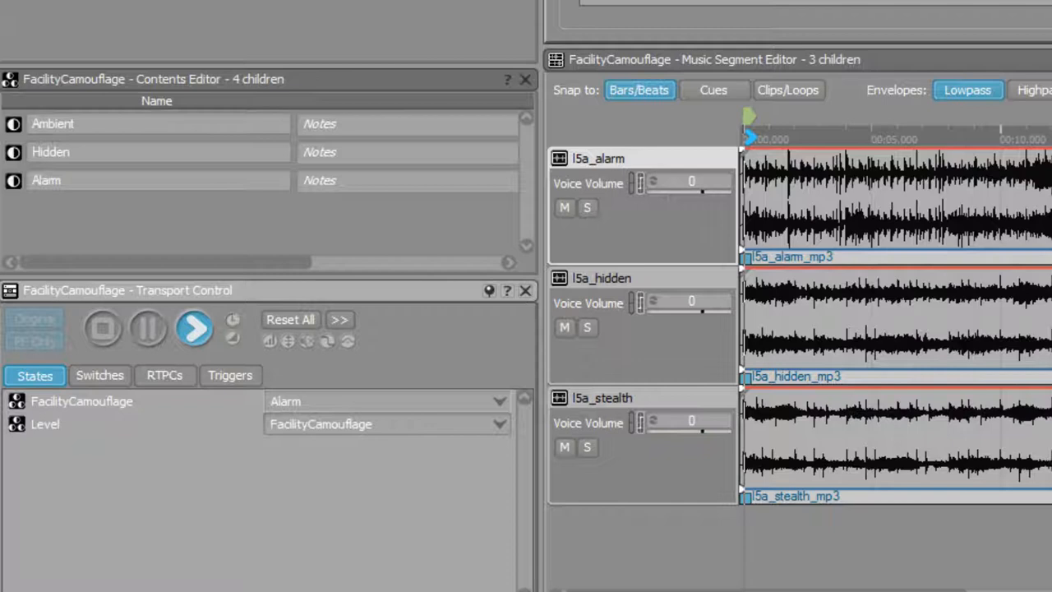
Choose a different FacilityCamouflage state from the Transport Control dropdown to audition.
{"action": "left_click", "coordinate": [500, 401]}
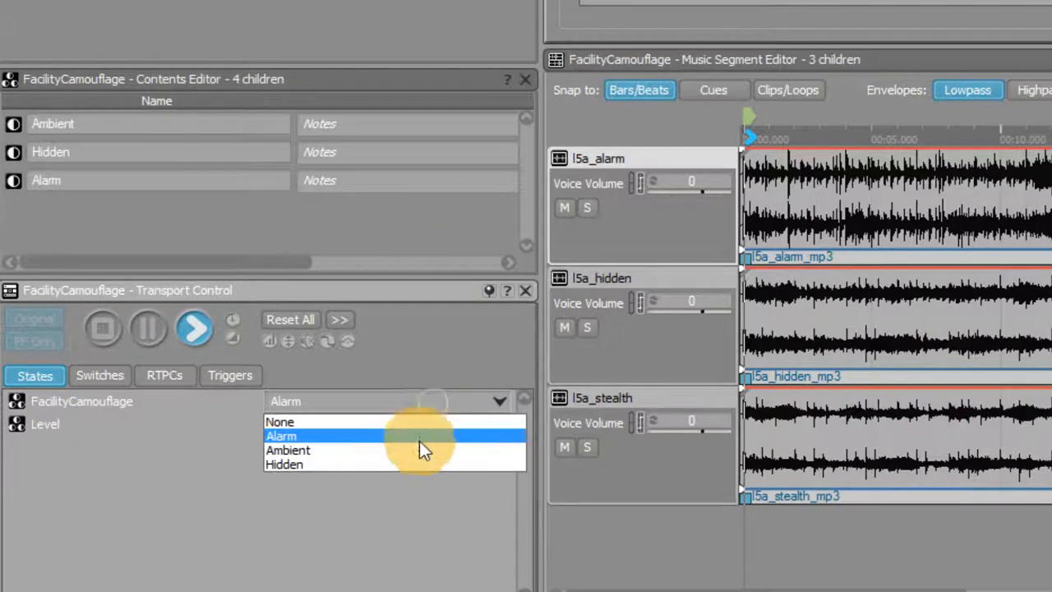
{"action": "left_click", "coordinate": [288, 451]}
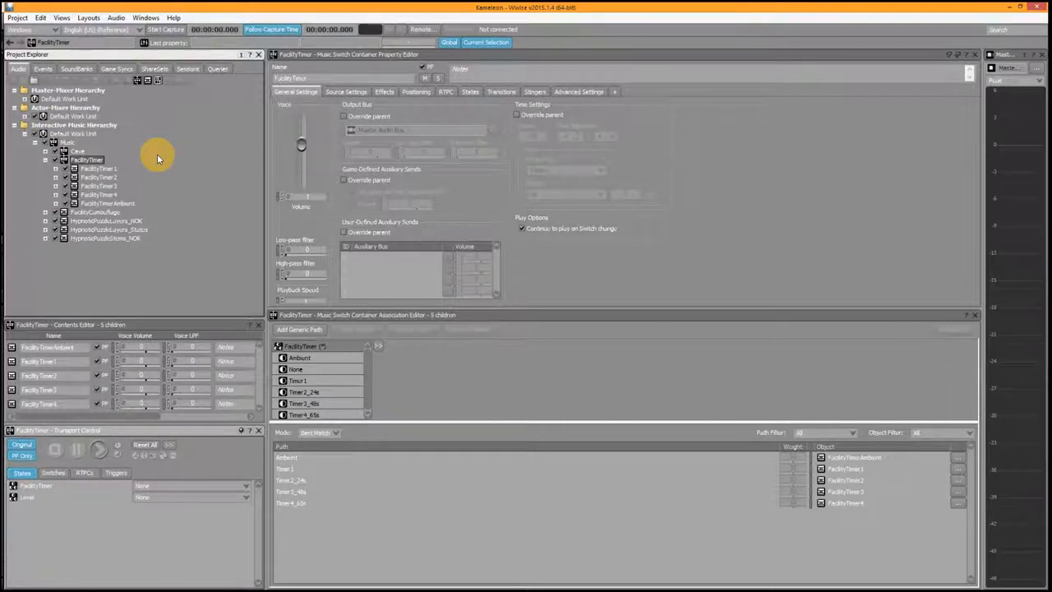
{"action": "left_click", "coordinate": [98, 170]}
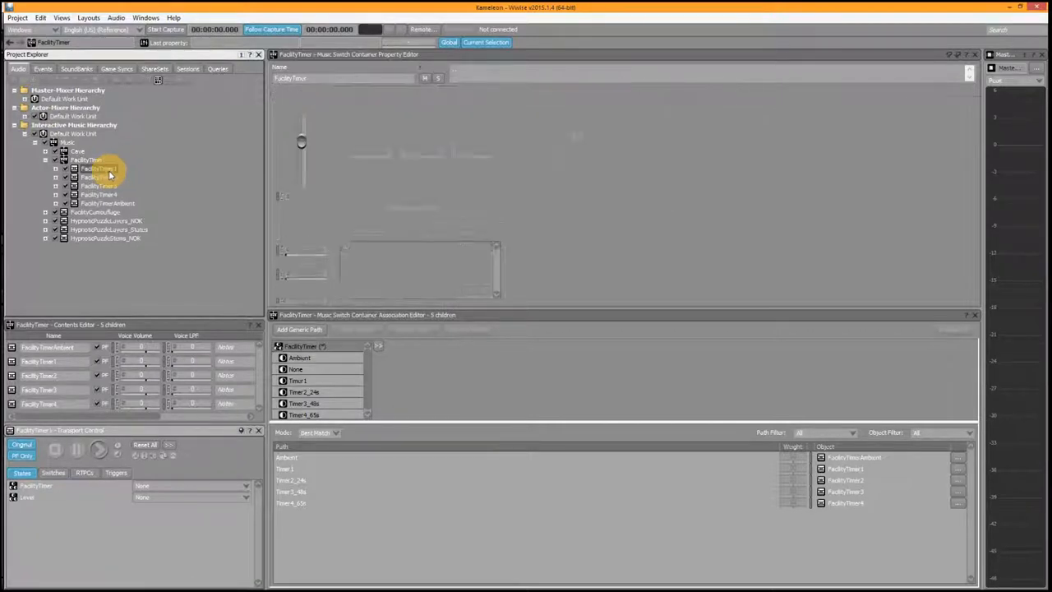
{"action": "left_click", "coordinate": [99, 168]}
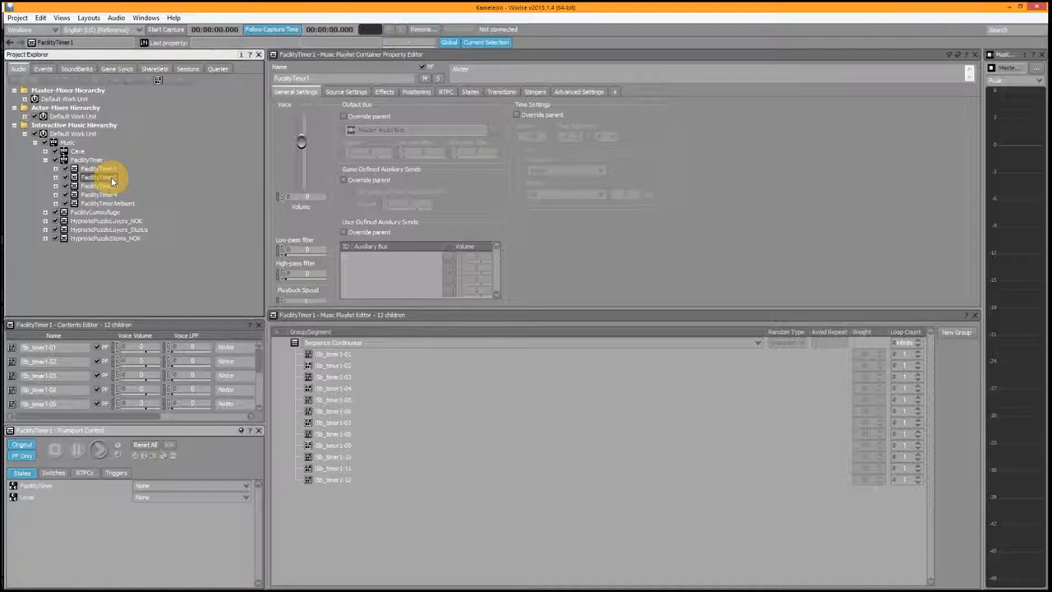
{"action": "left_click", "coordinate": [99, 177]}
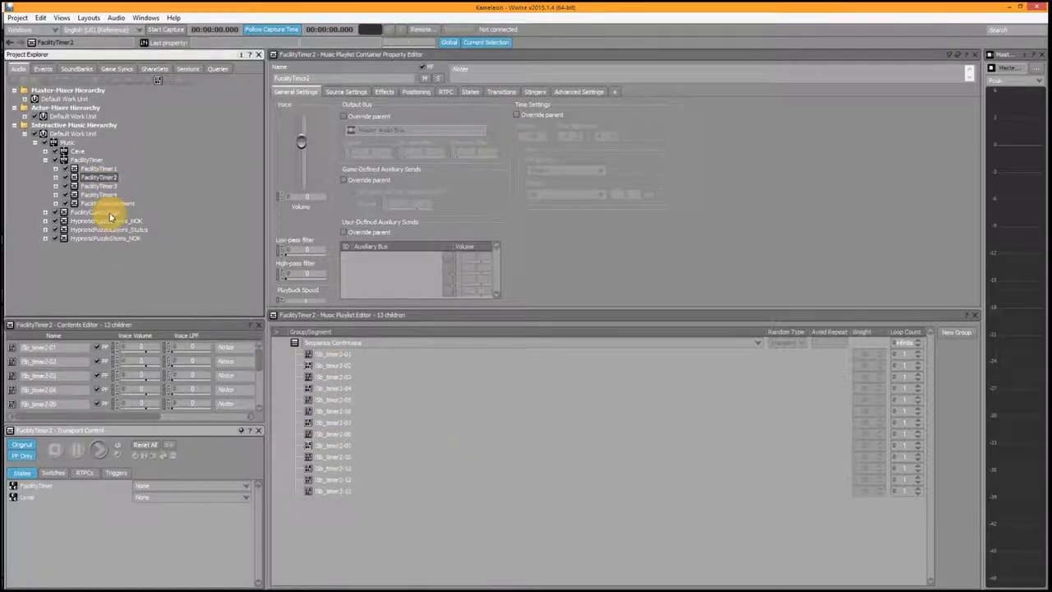
{"action": "left_click", "coordinate": [99, 186]}
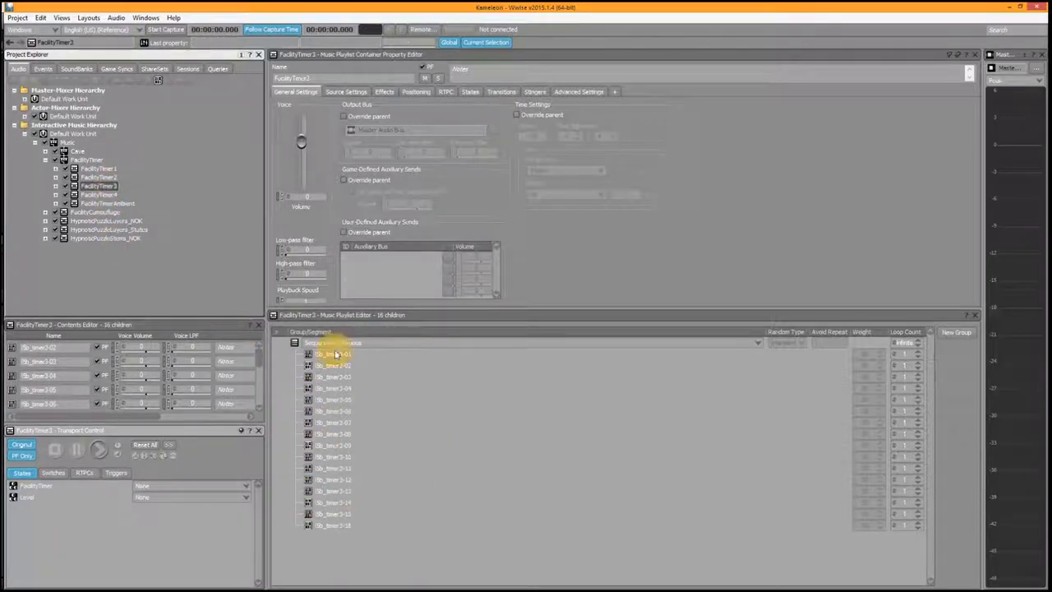
{"action": "left_click", "coordinate": [99, 194]}
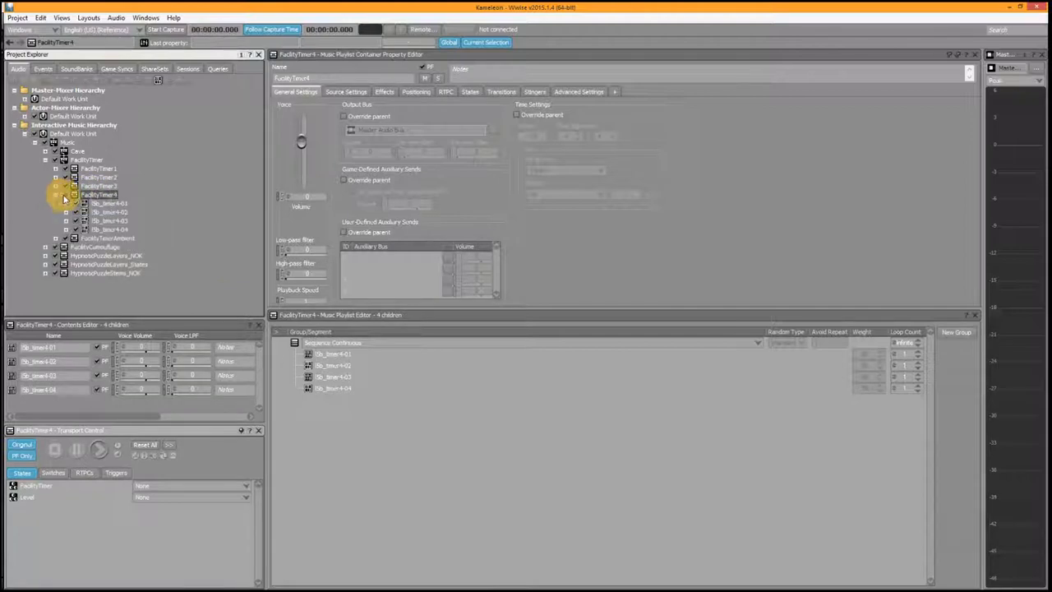
{"action": "left_click", "coordinate": [108, 203]}
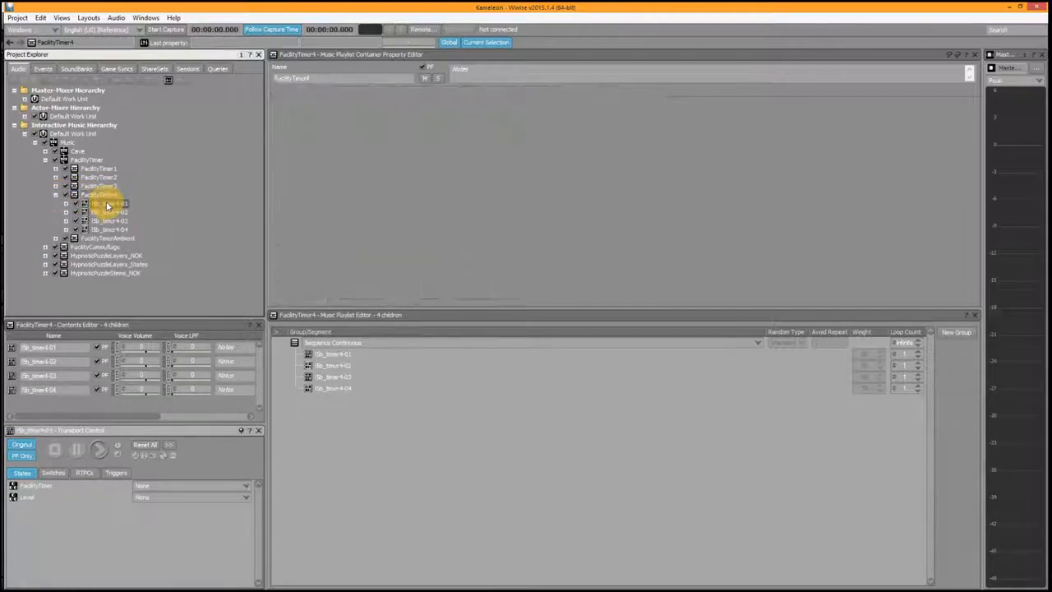
{"action": "left_click", "coordinate": [108, 203]}
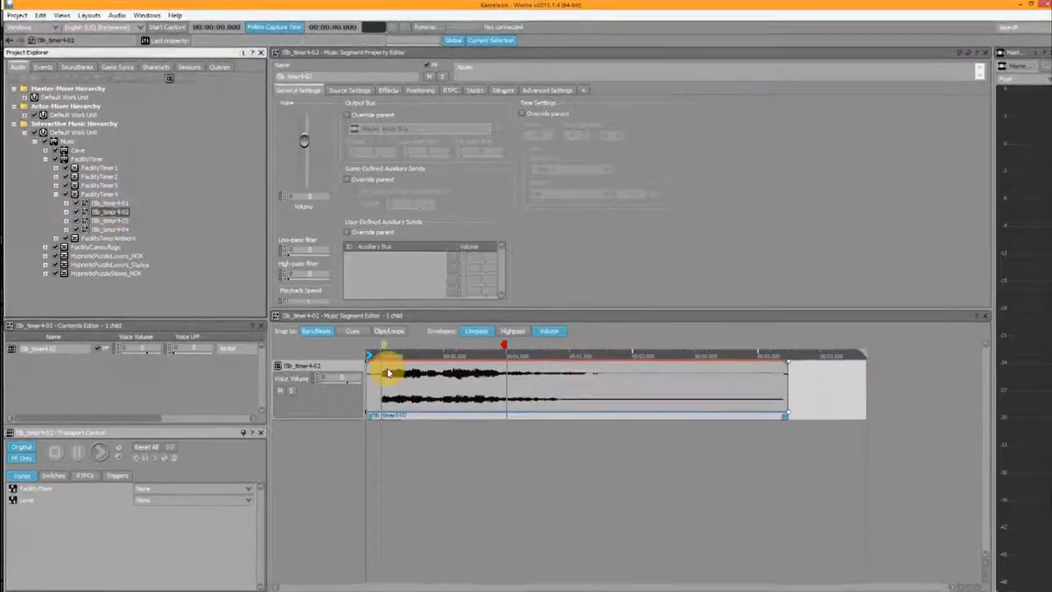
{"action": "left_click", "coordinate": [112, 220]}
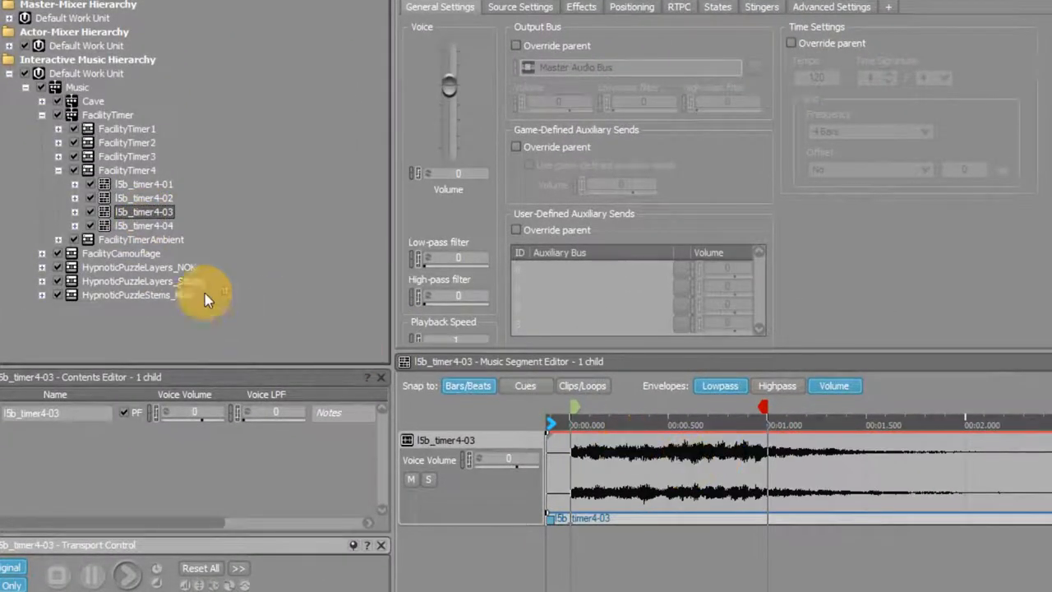
{"action": "left_click", "coordinate": [145, 226]}
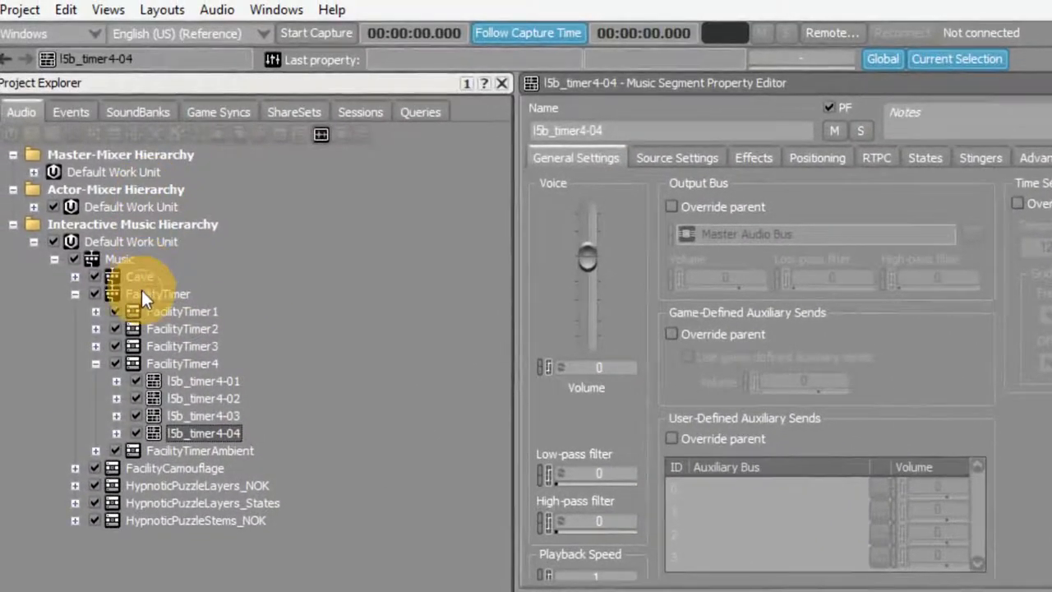
{"action": "left_click", "coordinate": [157, 292]}
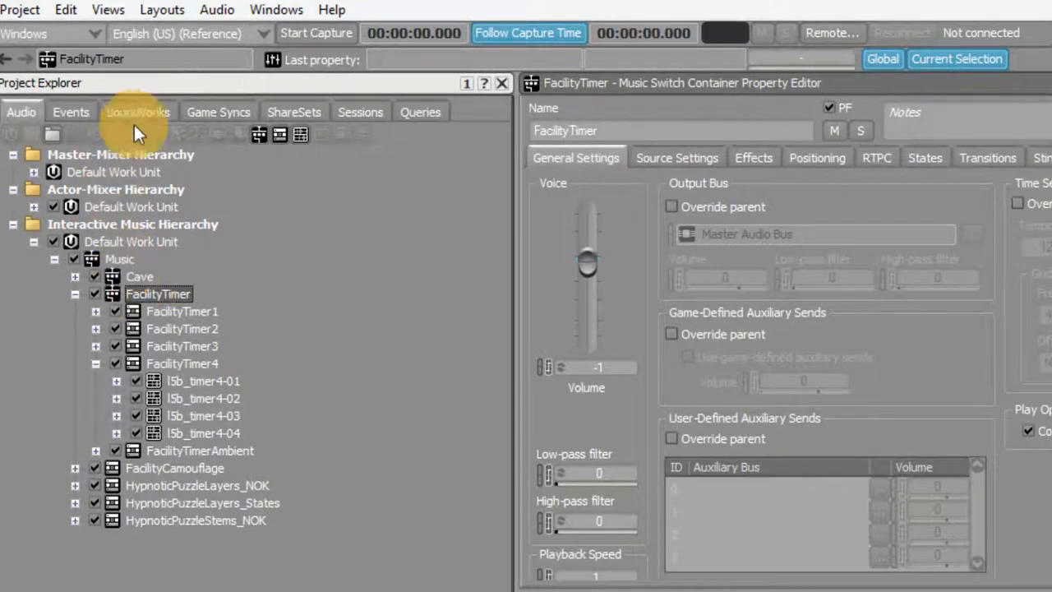
Inspect the FacilityTimer states Ambient, Timer1, Timer2_24s, Timer3_48s and Timer4_65s in Game Syncs.
{"action": "left_click", "coordinate": [217, 112]}
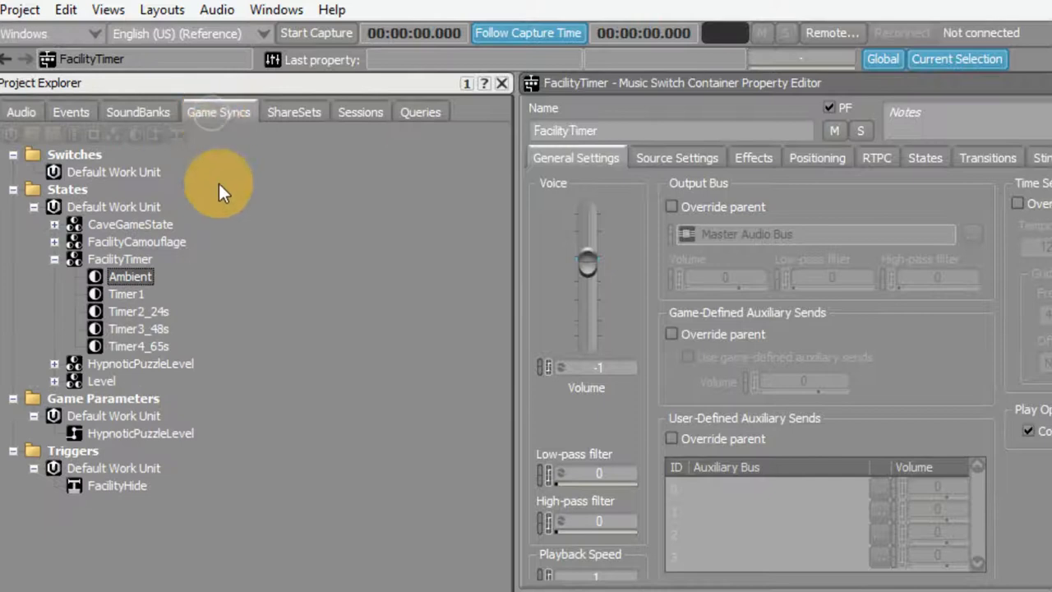
{"action": "left_click", "coordinate": [129, 276]}
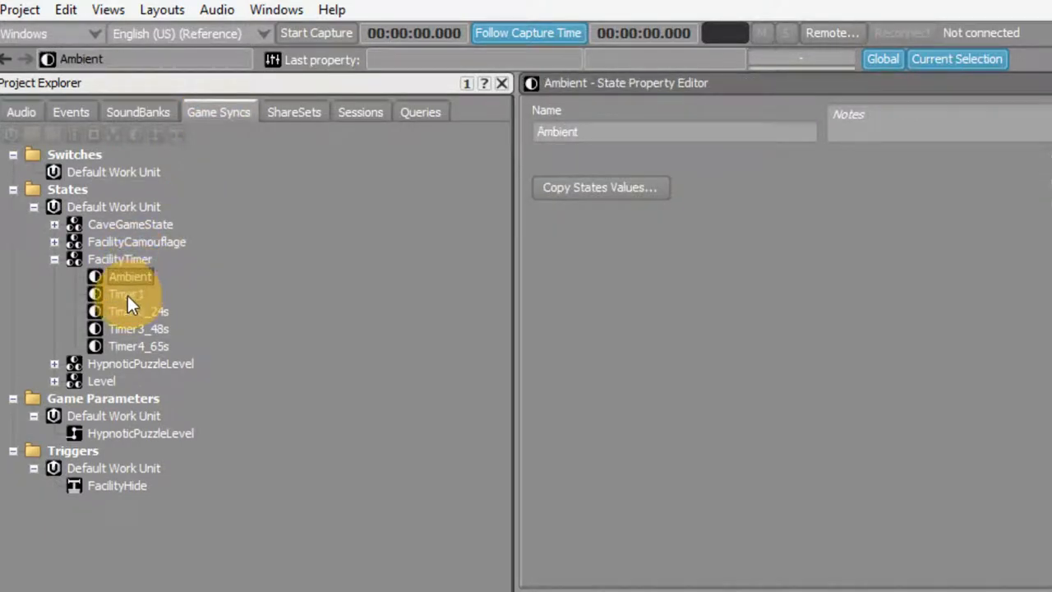
{"action": "left_click", "coordinate": [125, 293]}
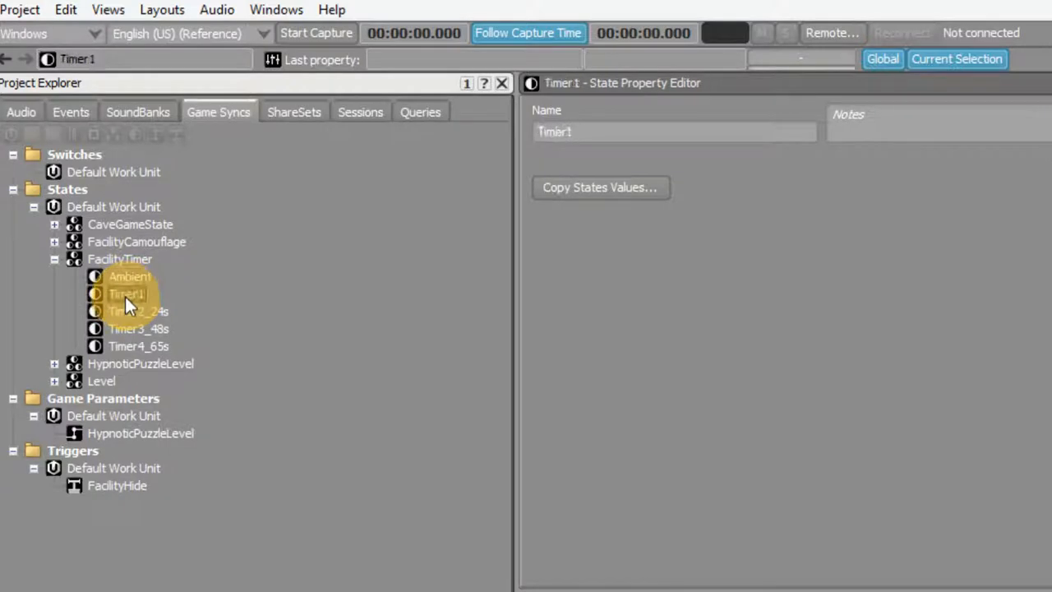
{"action": "mouse_move", "coordinate": [128, 319]}
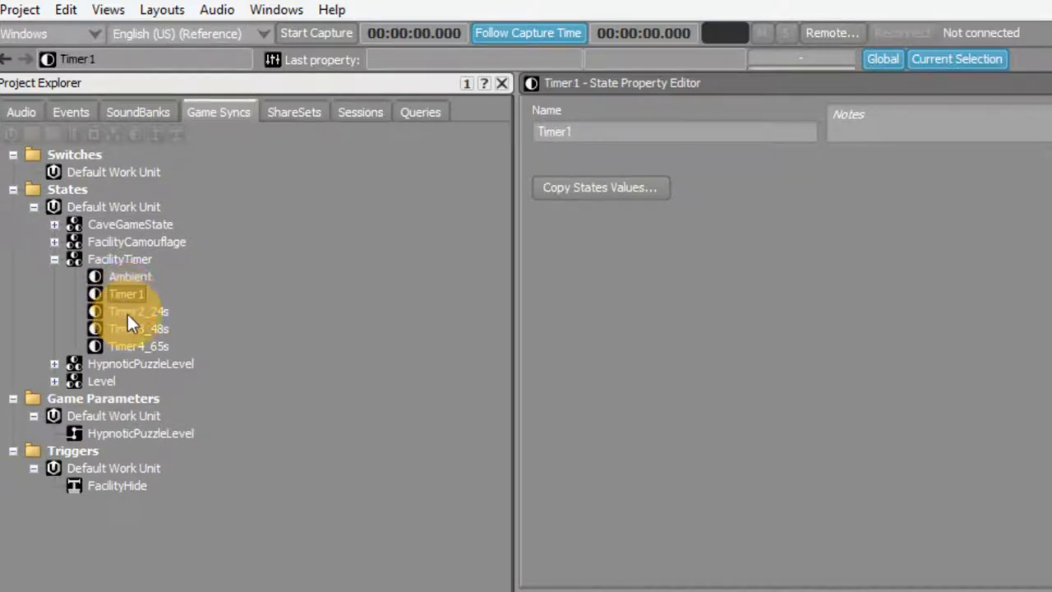
{"action": "left_click", "coordinate": [138, 312]}
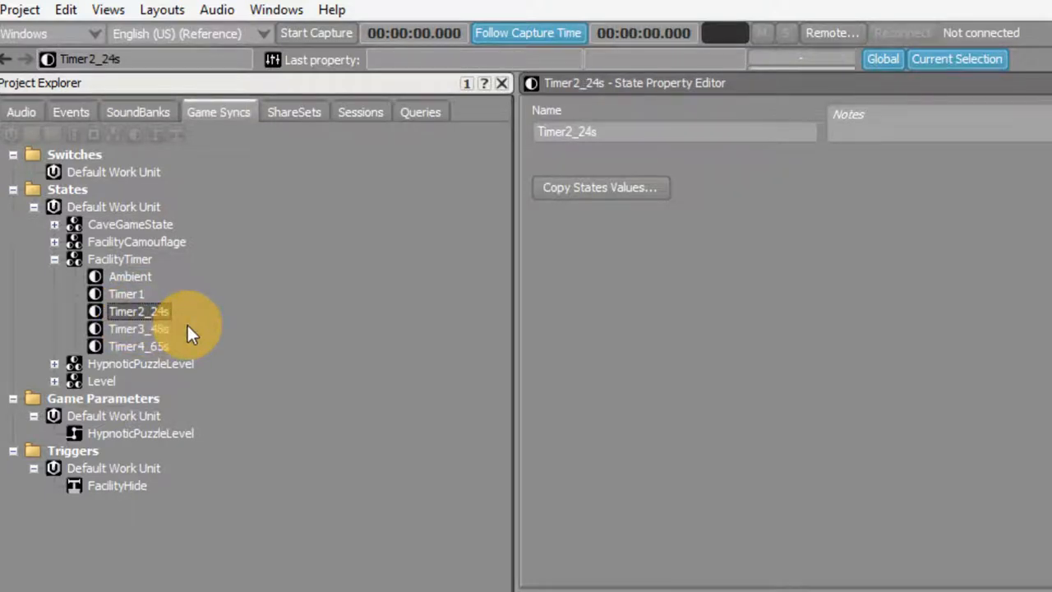
{"action": "left_click", "coordinate": [138, 329]}
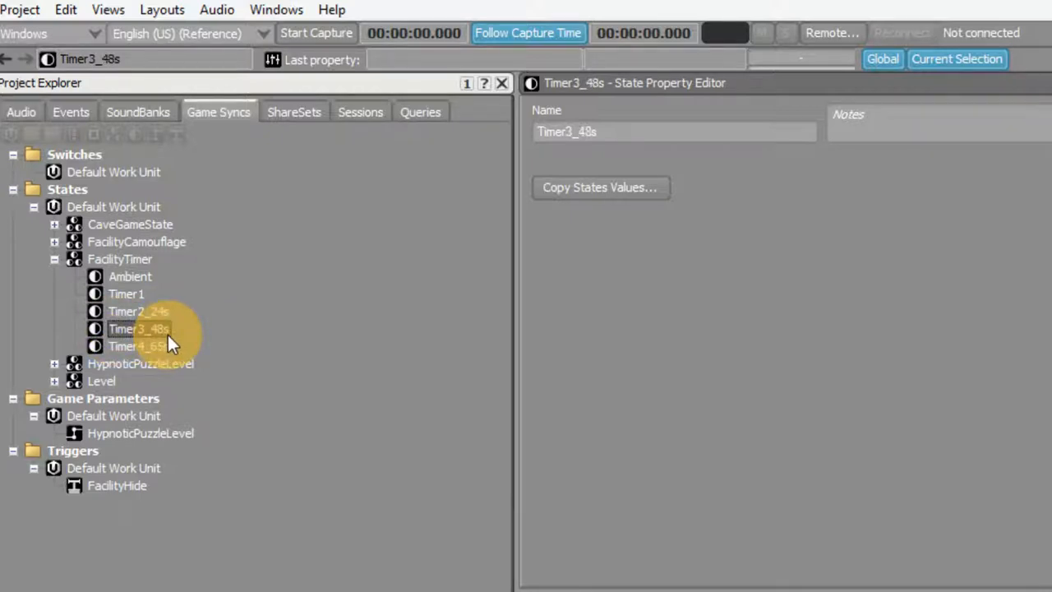
{"action": "left_click", "coordinate": [138, 345]}
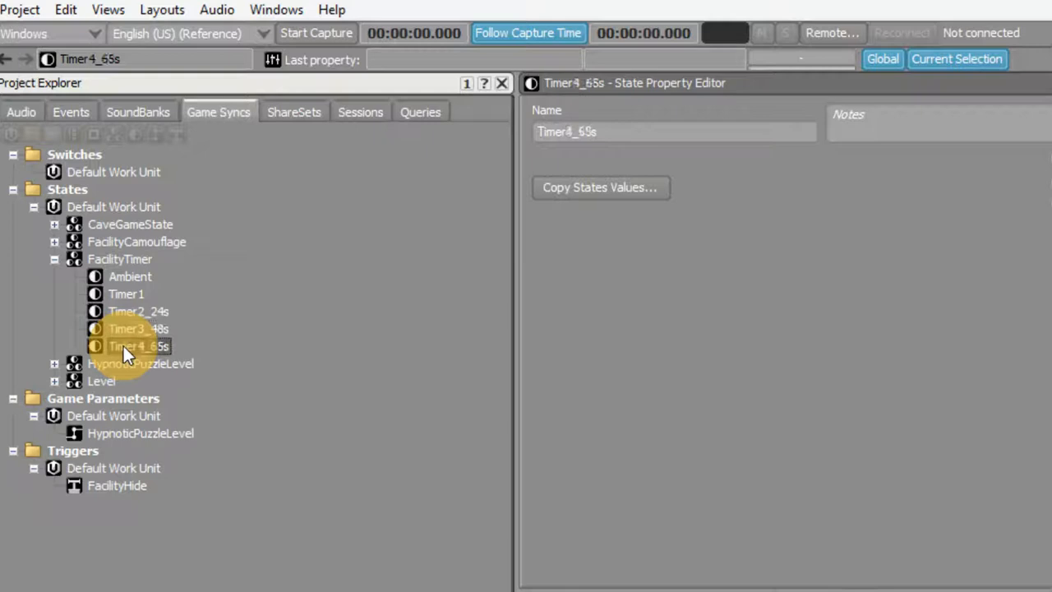
{"action": "mouse_move", "coordinate": [230, 287]}
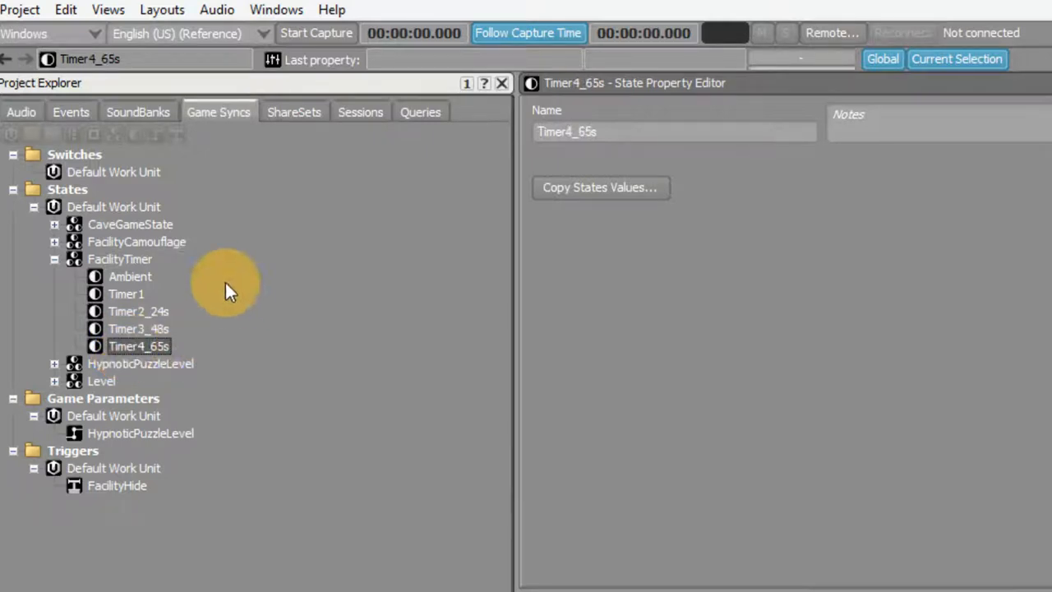
{"action": "left_click", "coordinate": [130, 276]}
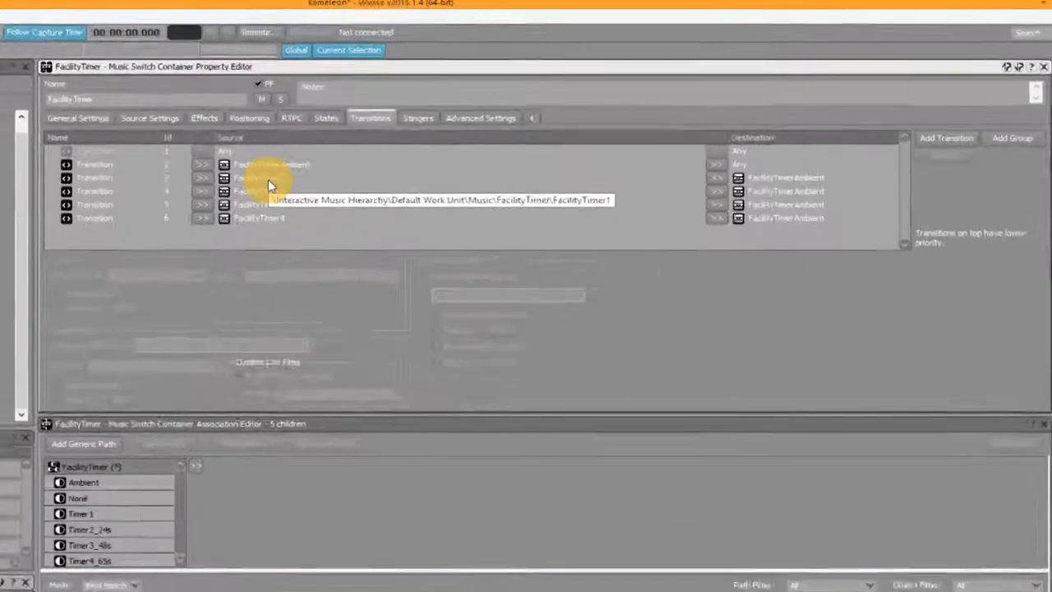
View the FacilityTimer2 to FacilityTimerAmbient transition, which exits on cue via a timer-done segment.
{"action": "left_click", "coordinate": [243, 181]}
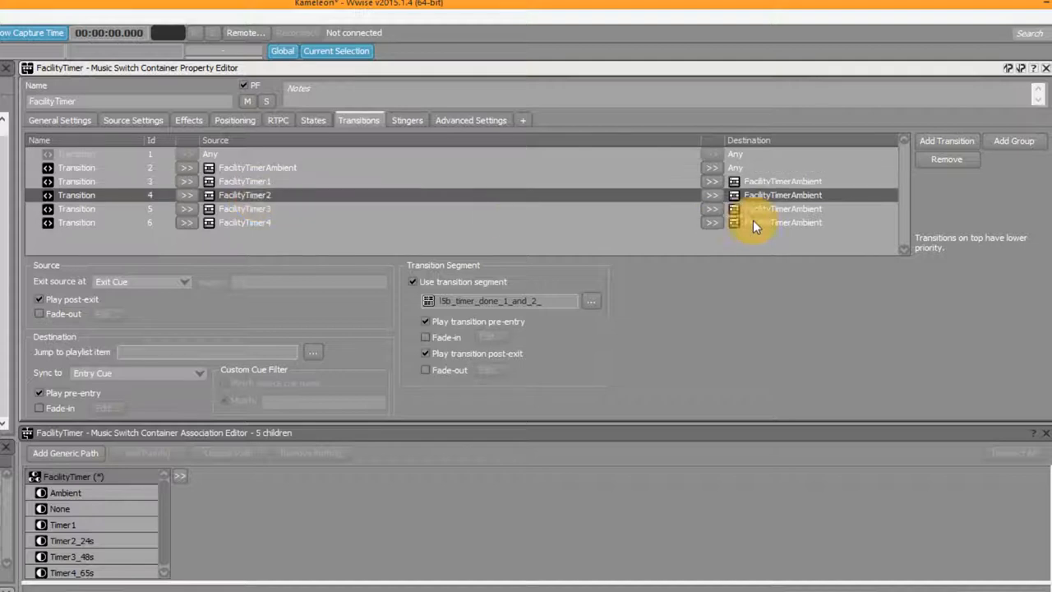
{"action": "mouse_move", "coordinate": [747, 230]}
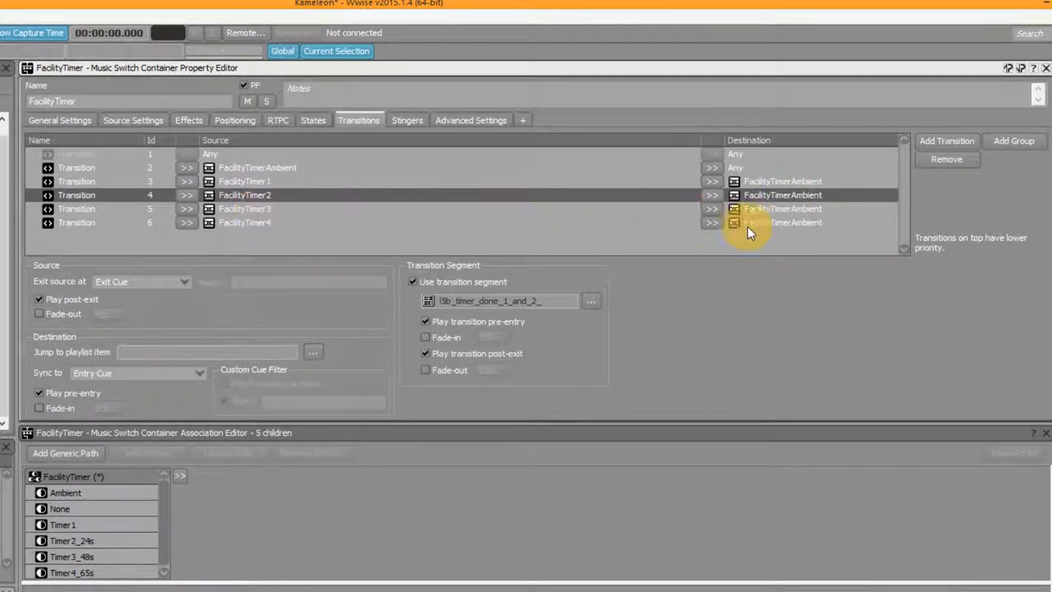
{"action": "mouse_move", "coordinate": [493, 300]}
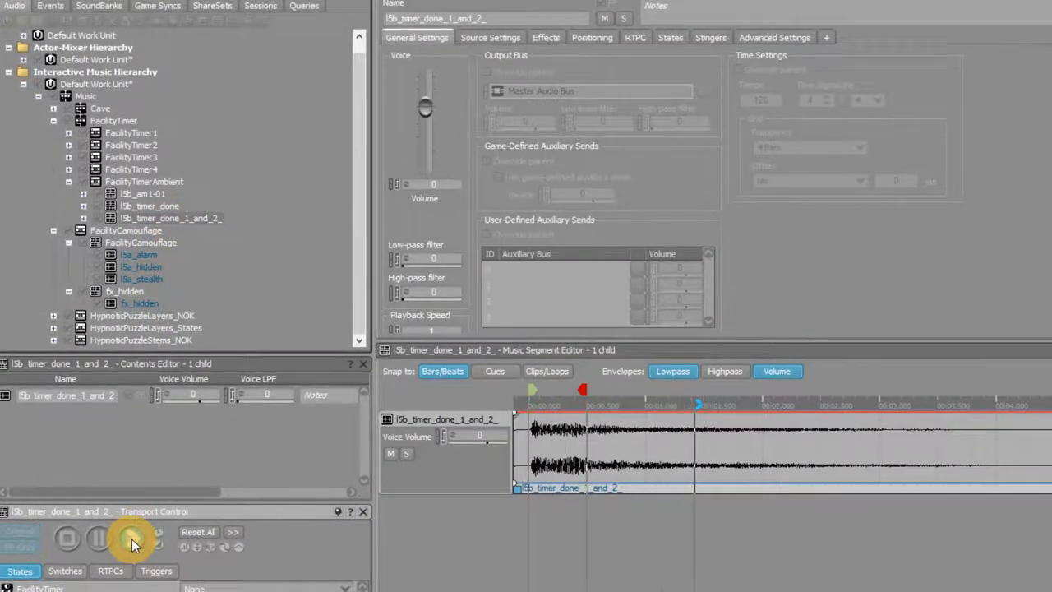
Audition the fib_timer_done transition segments in Transport Control, then stop playback.
{"action": "left_click", "coordinate": [131, 538]}
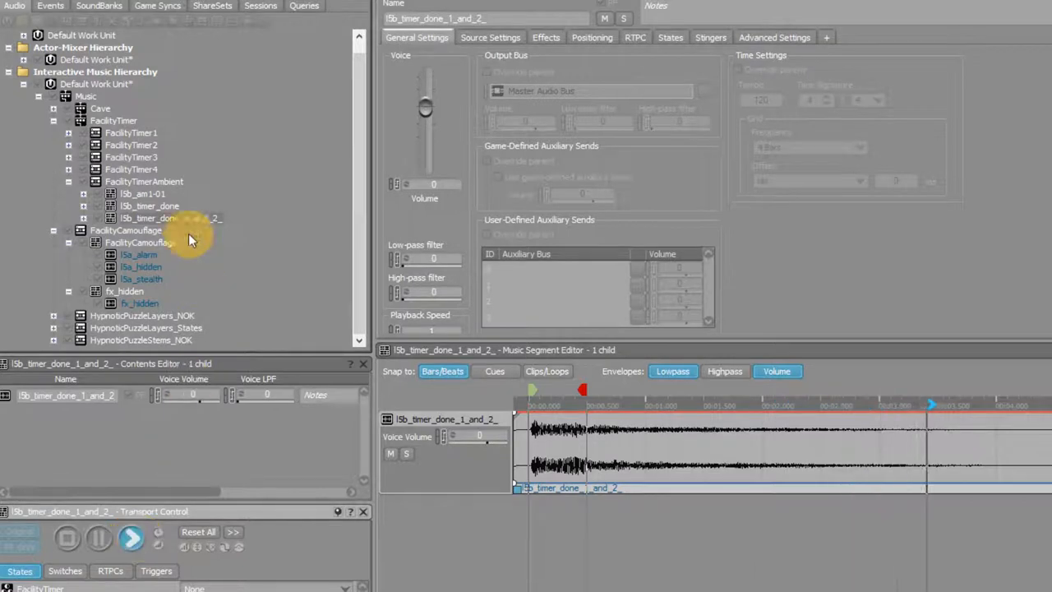
{"action": "left_click", "coordinate": [150, 205]}
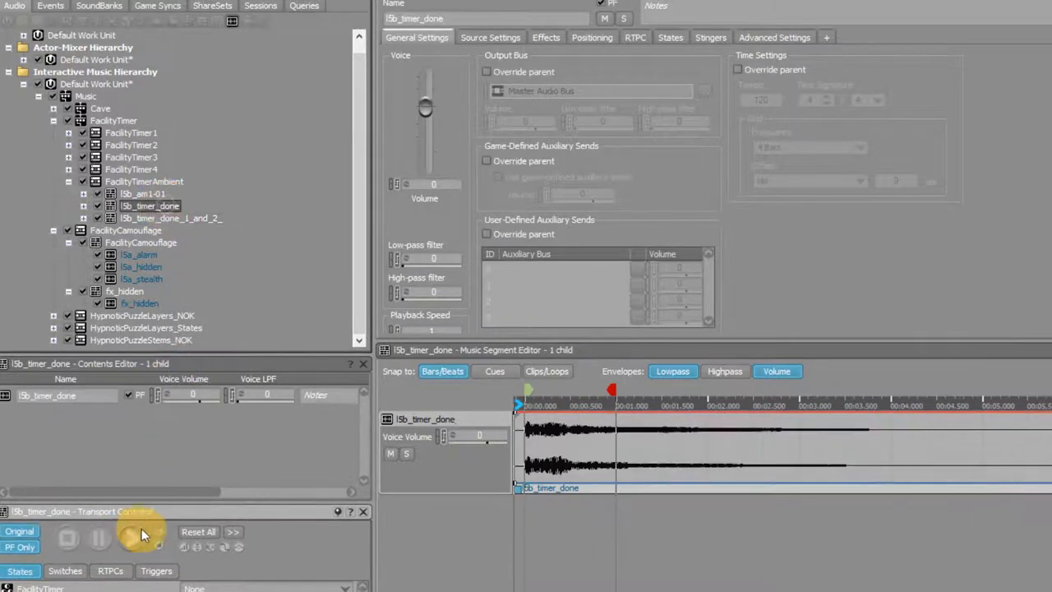
{"action": "left_click", "coordinate": [131, 538]}
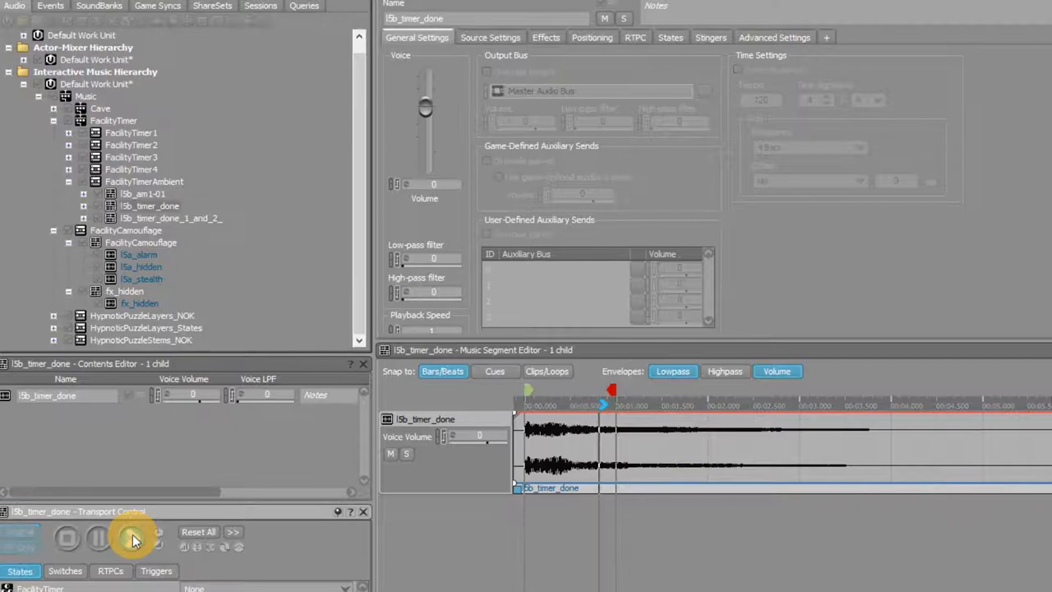
{"action": "left_click", "coordinate": [131, 537]}
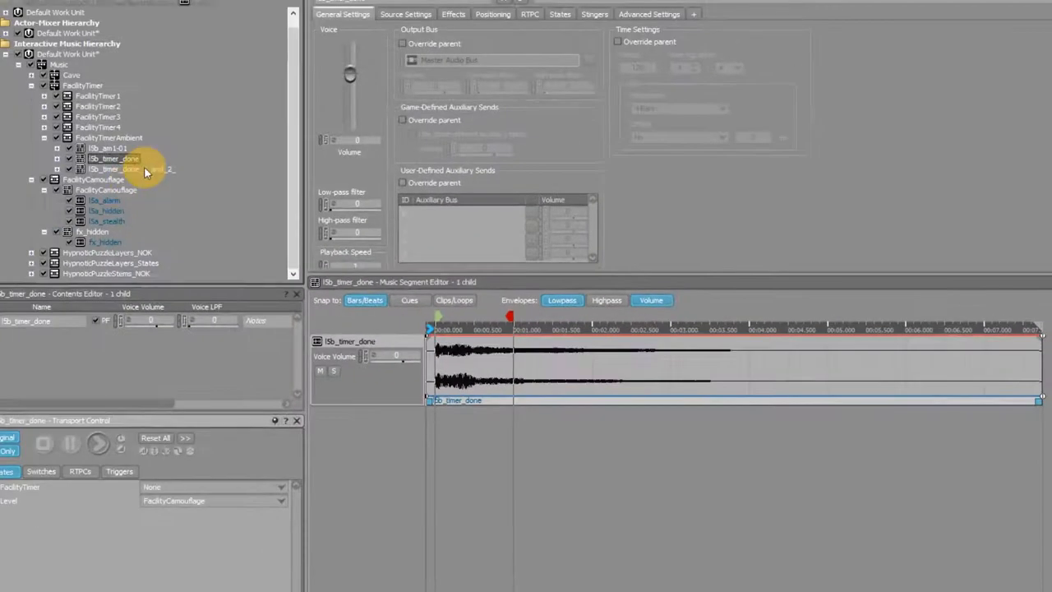
Select the timer-done 1 and 2 segment, then the fib_am1-01 ambient segment.
{"action": "left_click", "coordinate": [128, 168]}
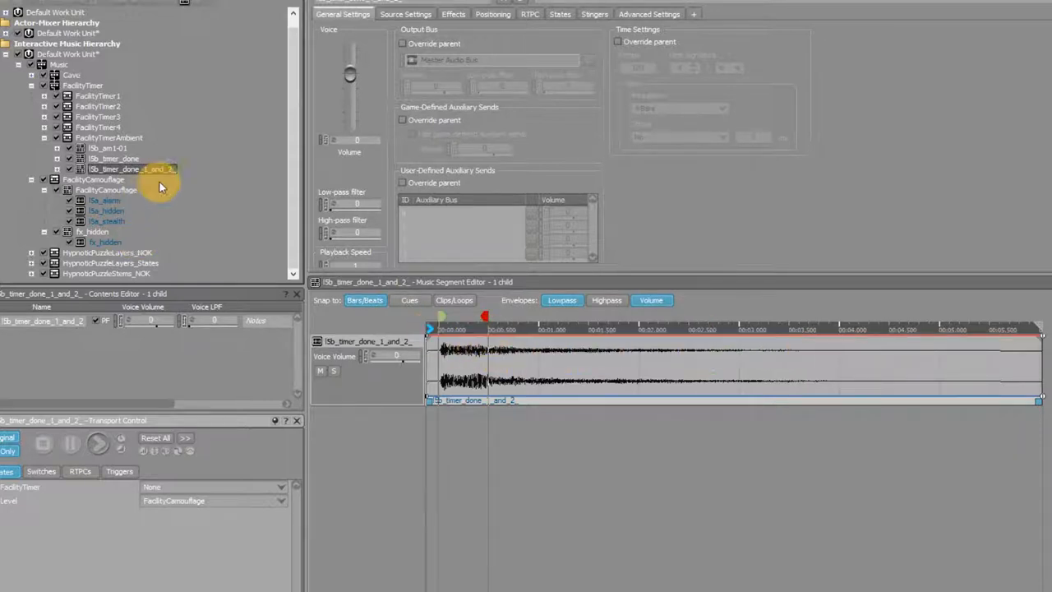
{"action": "left_click", "coordinate": [113, 147]}
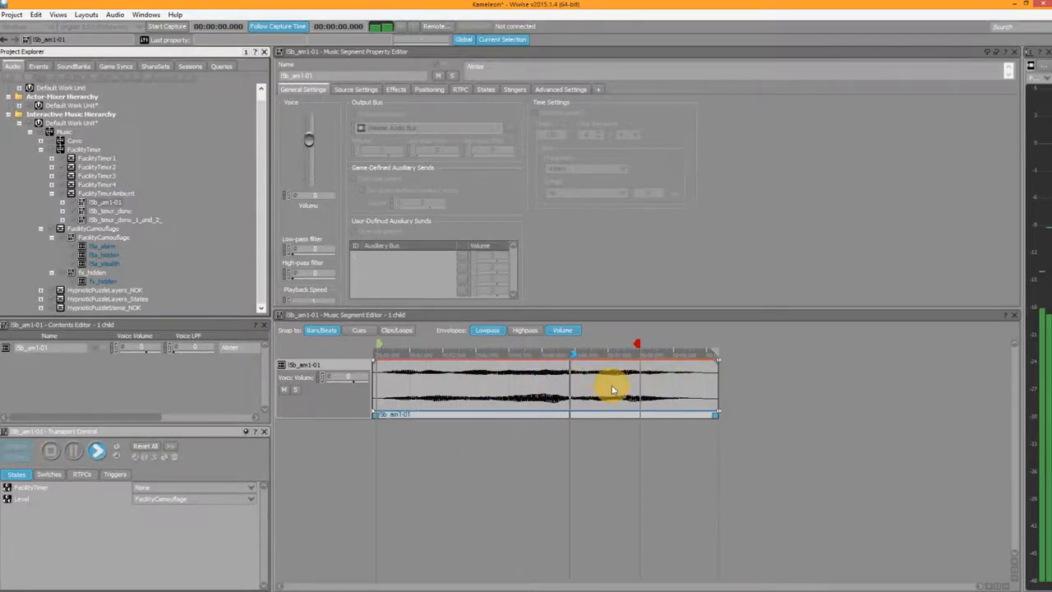
Audition fib_am1-01, set the FacilityTimer state to Ambient and start the music playing.
{"action": "left_click", "coordinate": [51, 451]}
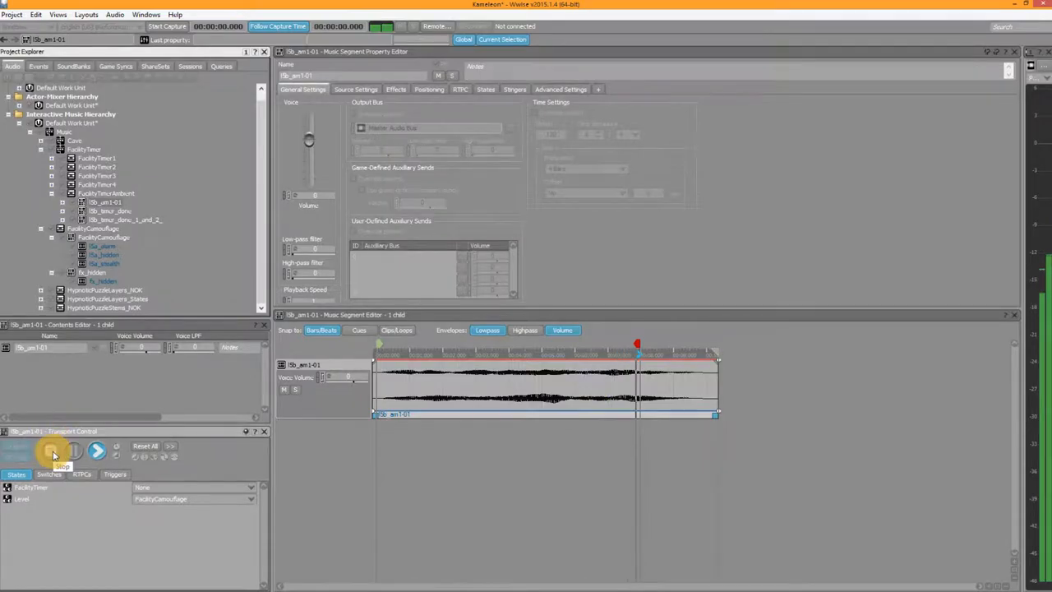
{"action": "left_click", "coordinate": [85, 148]}
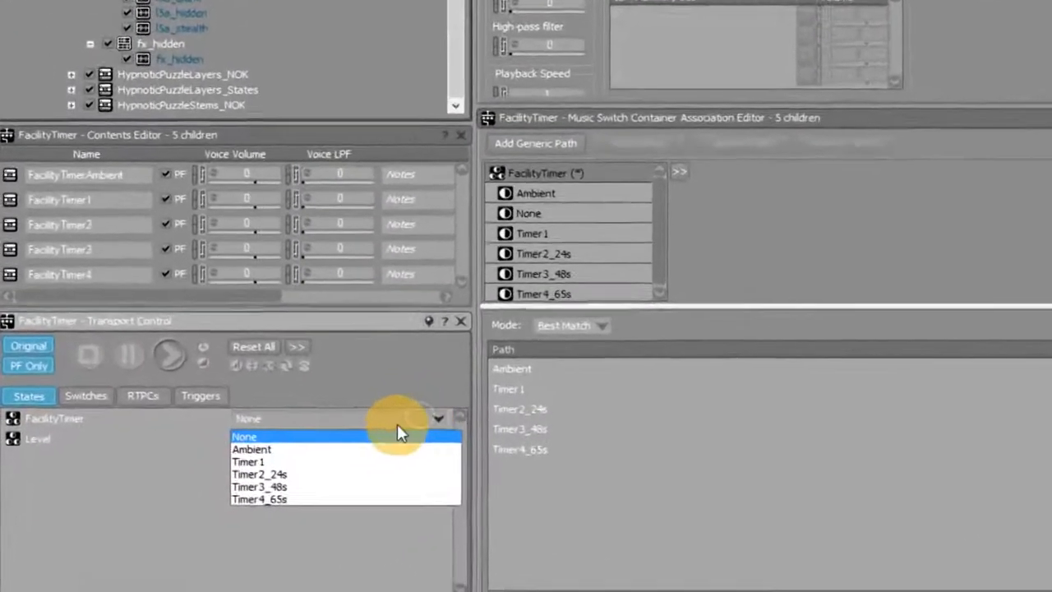
{"action": "left_click", "coordinate": [250, 449]}
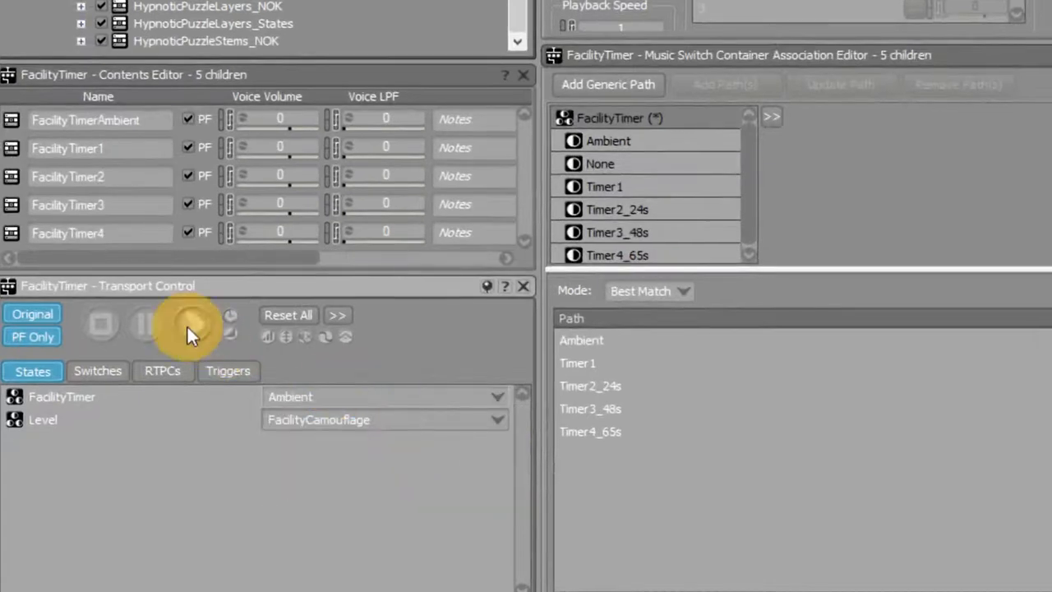
{"action": "left_click", "coordinate": [190, 325]}
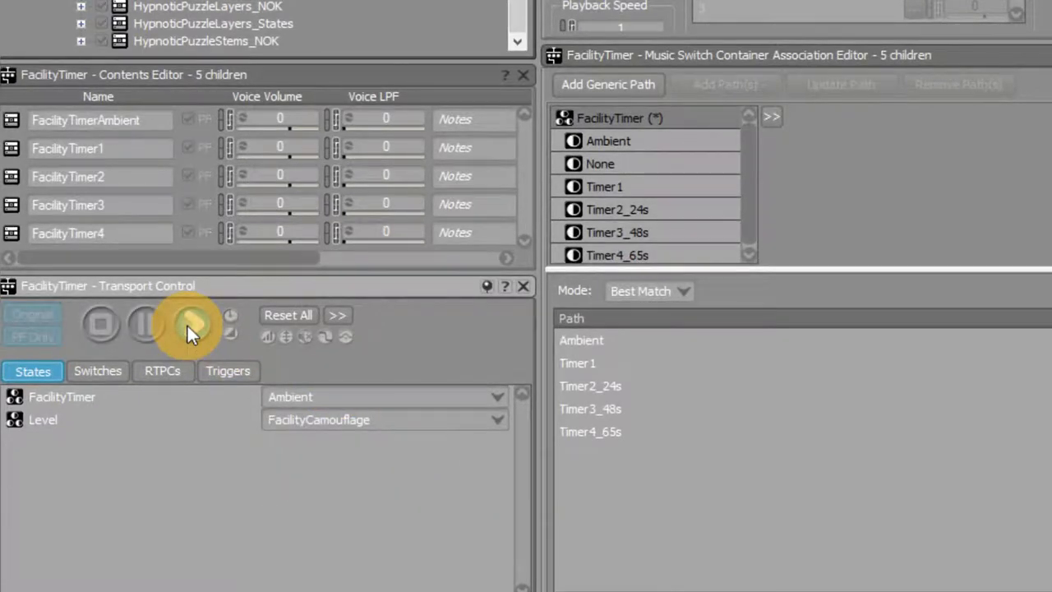
{"action": "left_click", "coordinate": [190, 322]}
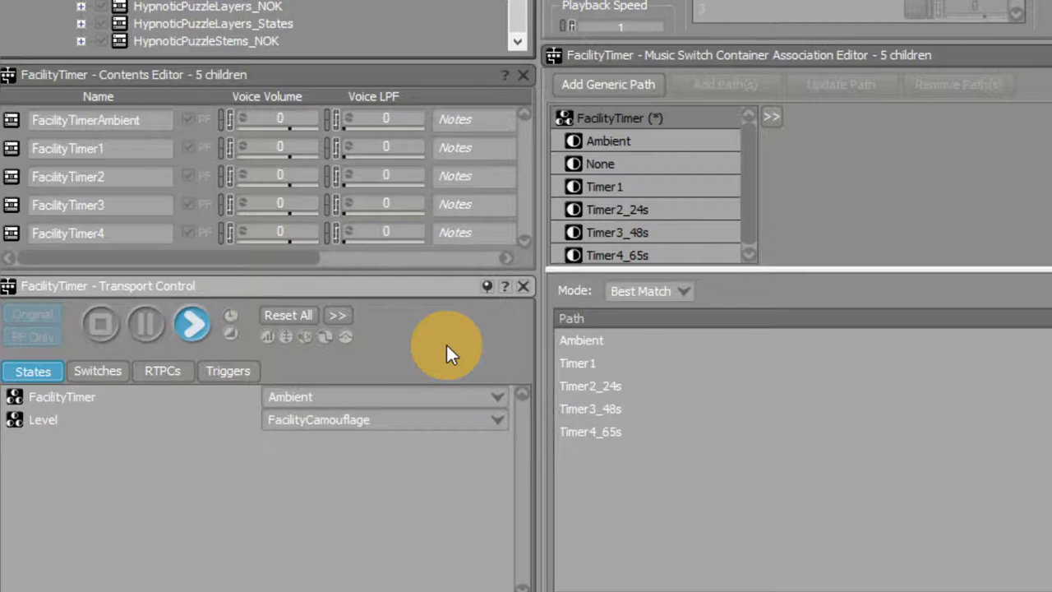
{"action": "mouse_move", "coordinate": [473, 407]}
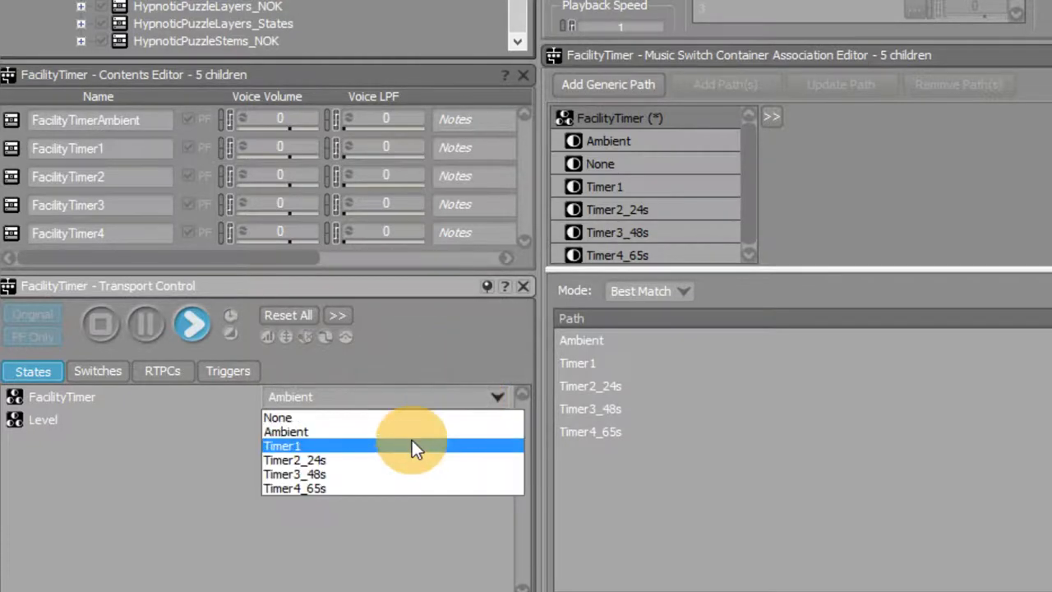
Step the FacilityTimer state through Timer1, Timer2_24s, Timer3_48s, Timer4_65s and back to Ambient.
{"action": "left_click", "coordinate": [281, 445]}
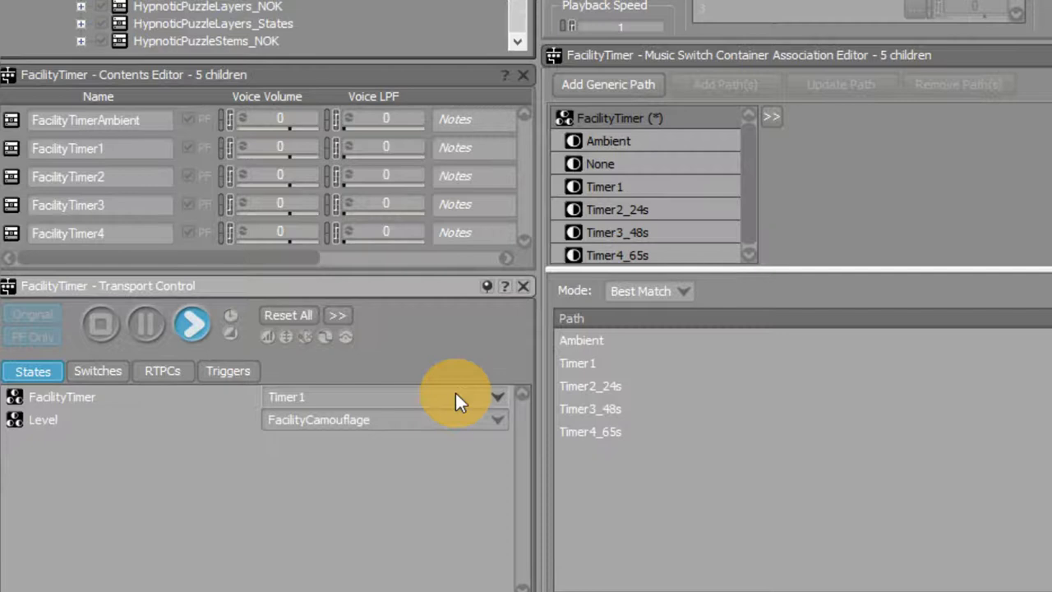
{"action": "mouse_move", "coordinate": [458, 399]}
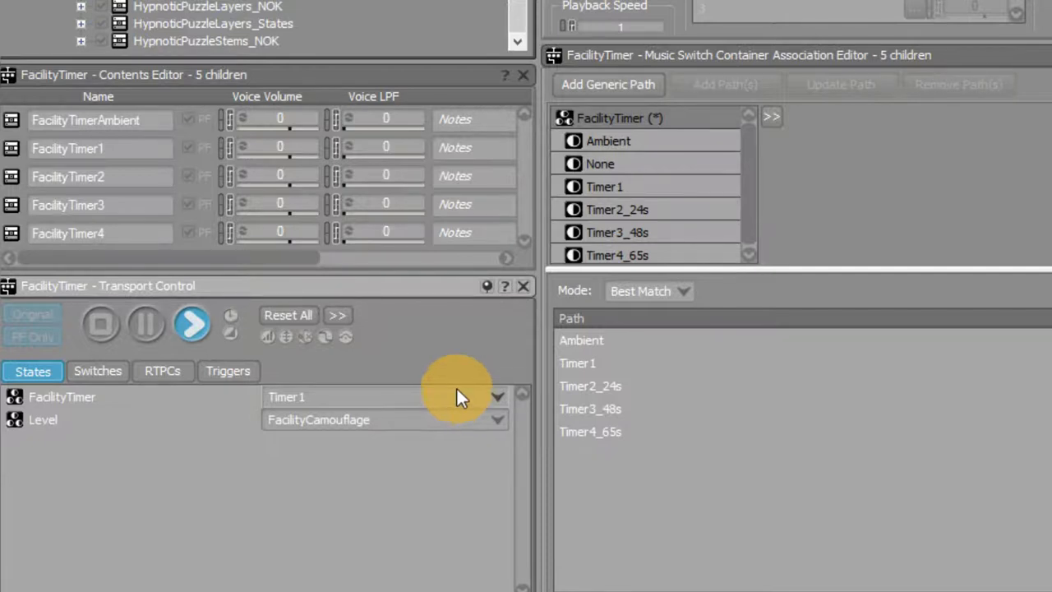
{"action": "mouse_move", "coordinate": [649, 213]}
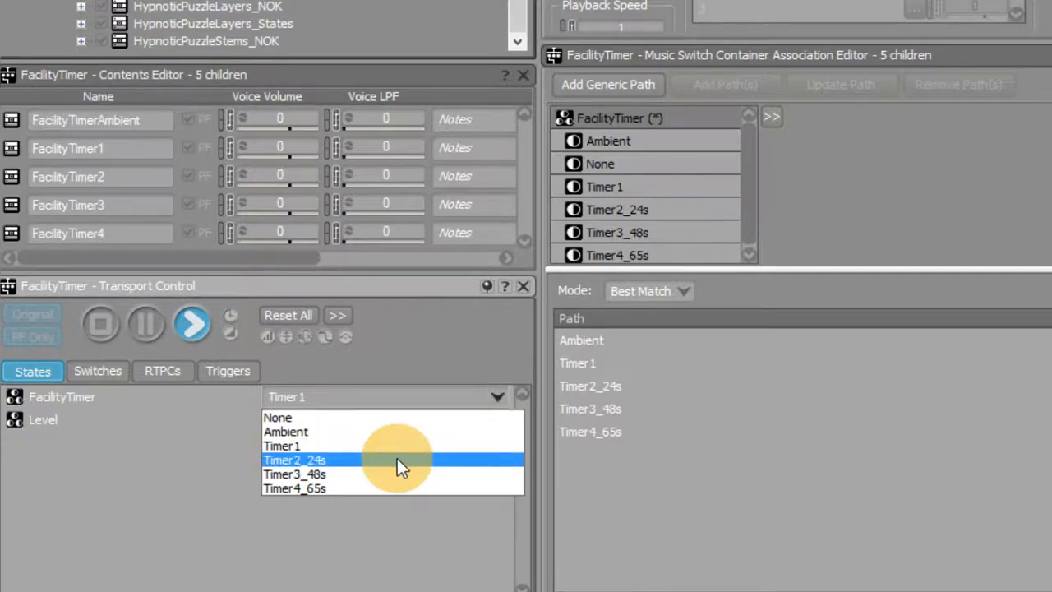
{"action": "left_click", "coordinate": [294, 460]}
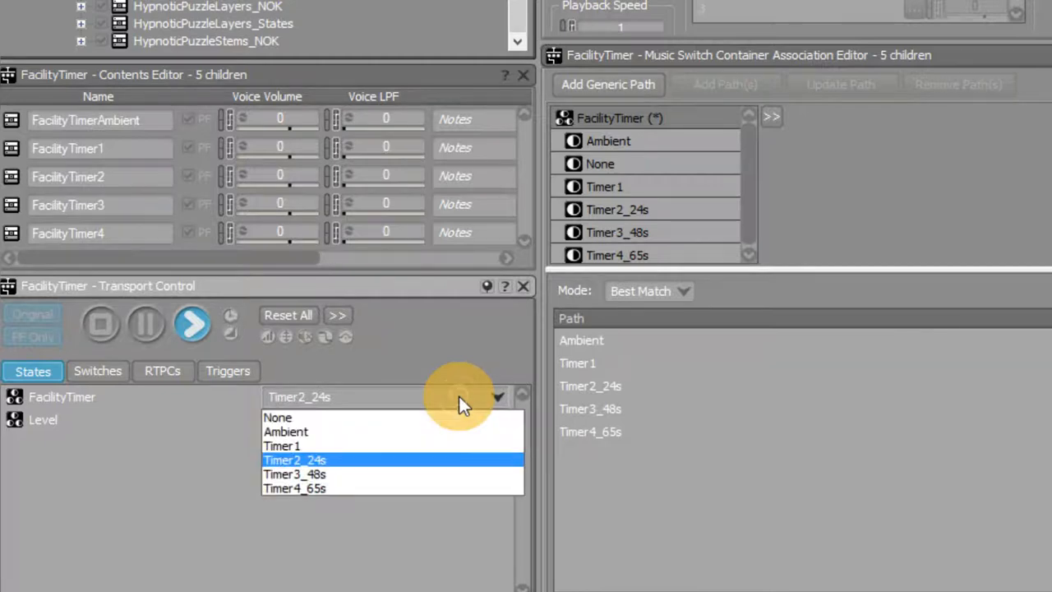
{"action": "left_click", "coordinate": [294, 473]}
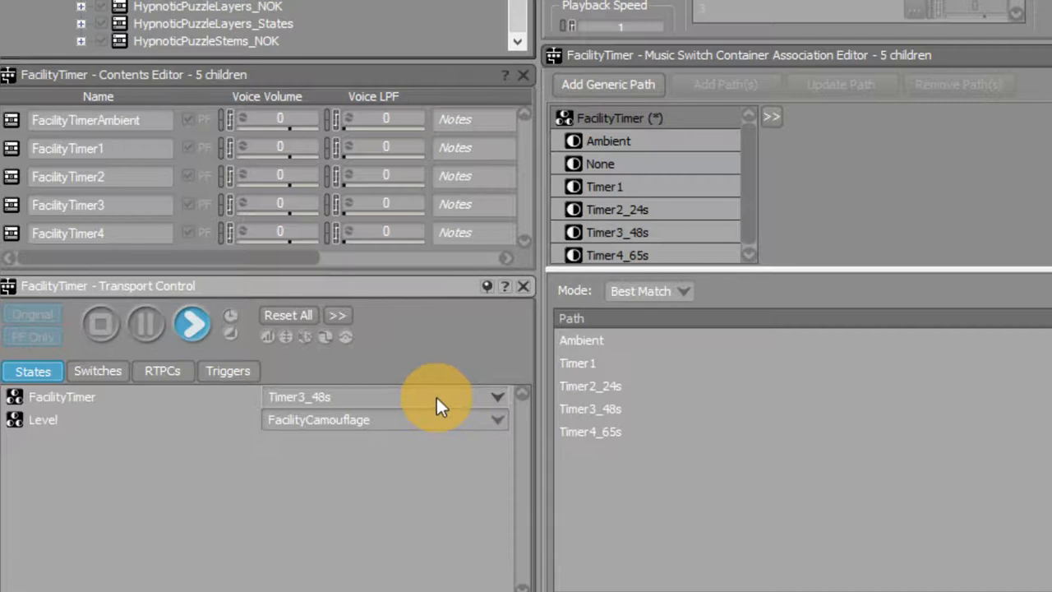
{"action": "mouse_move", "coordinate": [452, 403]}
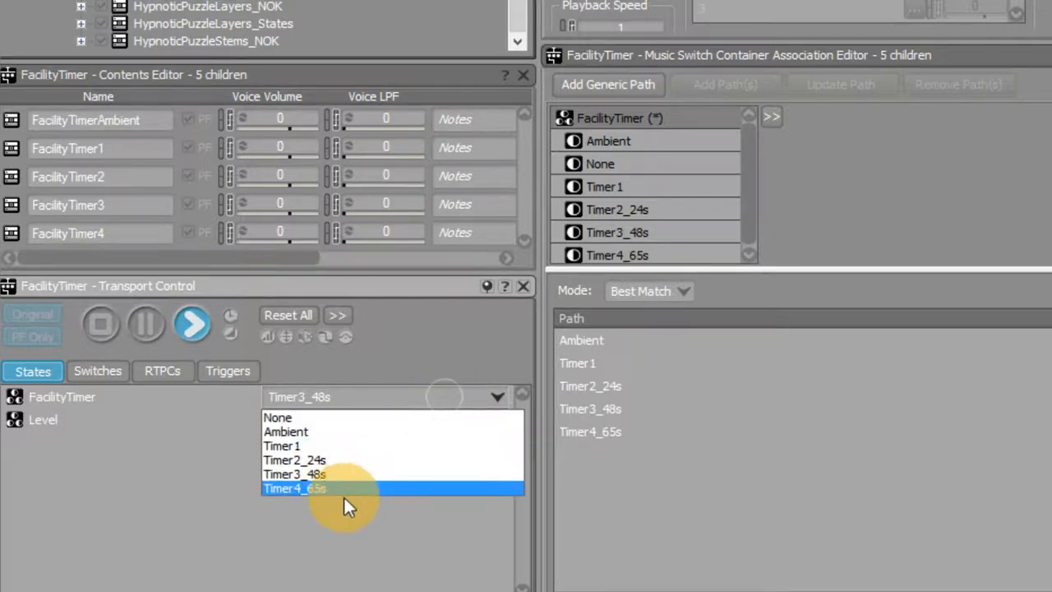
{"action": "mouse_move", "coordinate": [365, 430]}
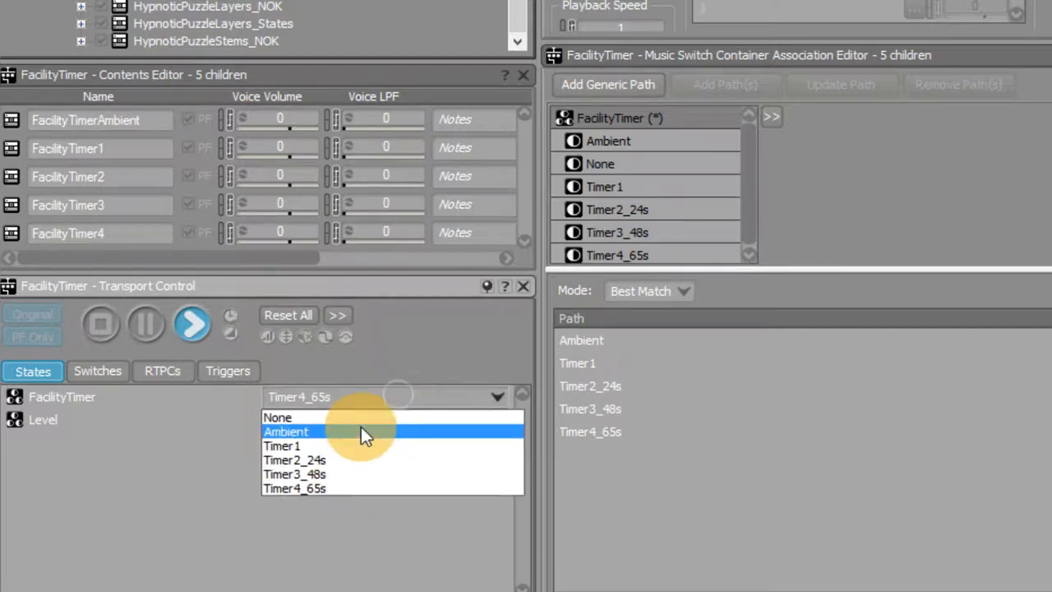
{"action": "left_click", "coordinate": [286, 430]}
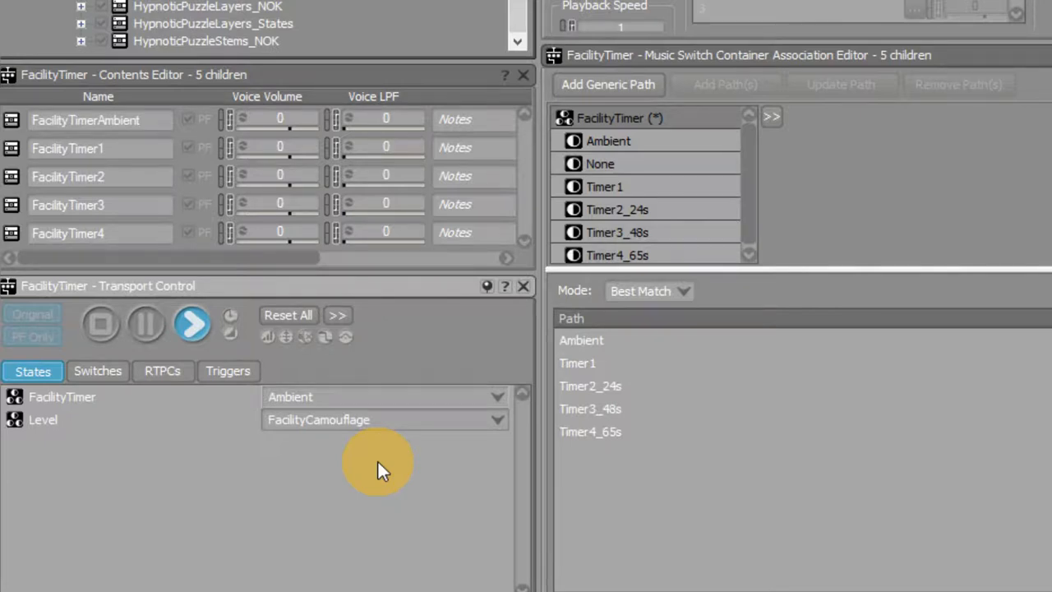
{"action": "mouse_move", "coordinate": [403, 493]}
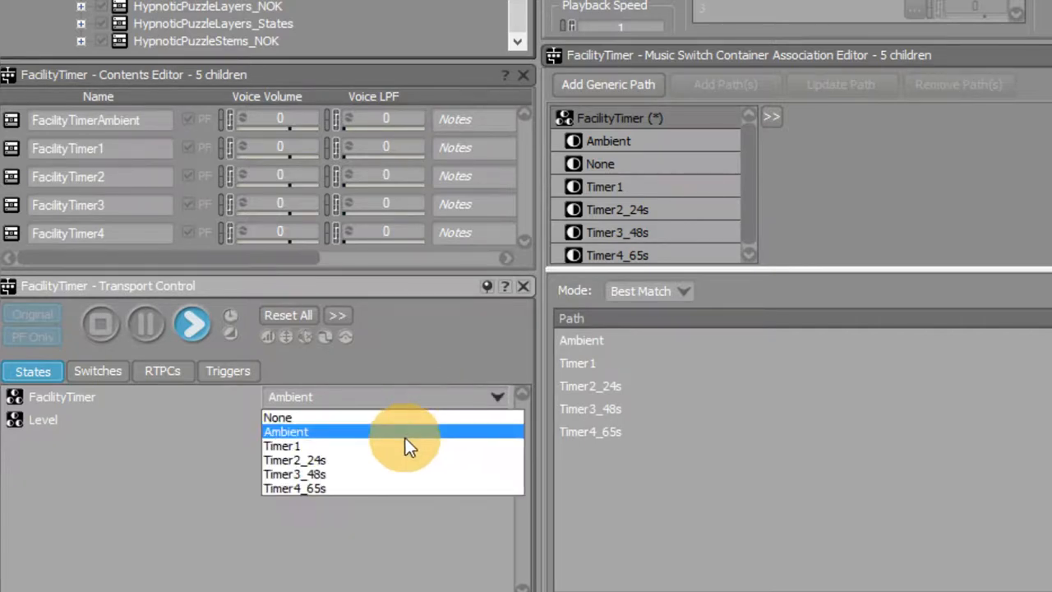
{"action": "left_click", "coordinate": [283, 445]}
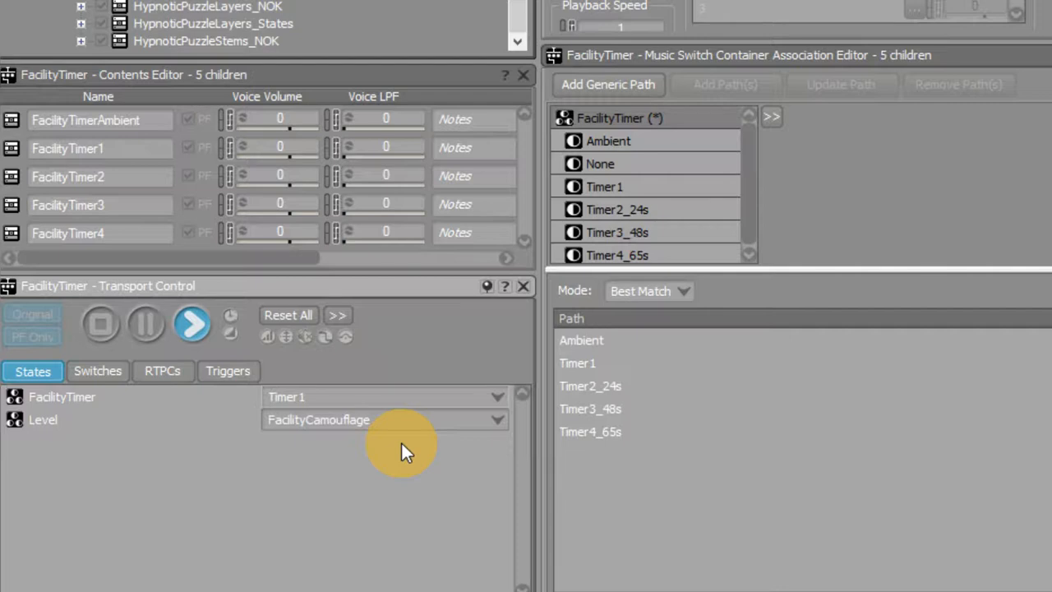
{"action": "mouse_move", "coordinate": [435, 402]}
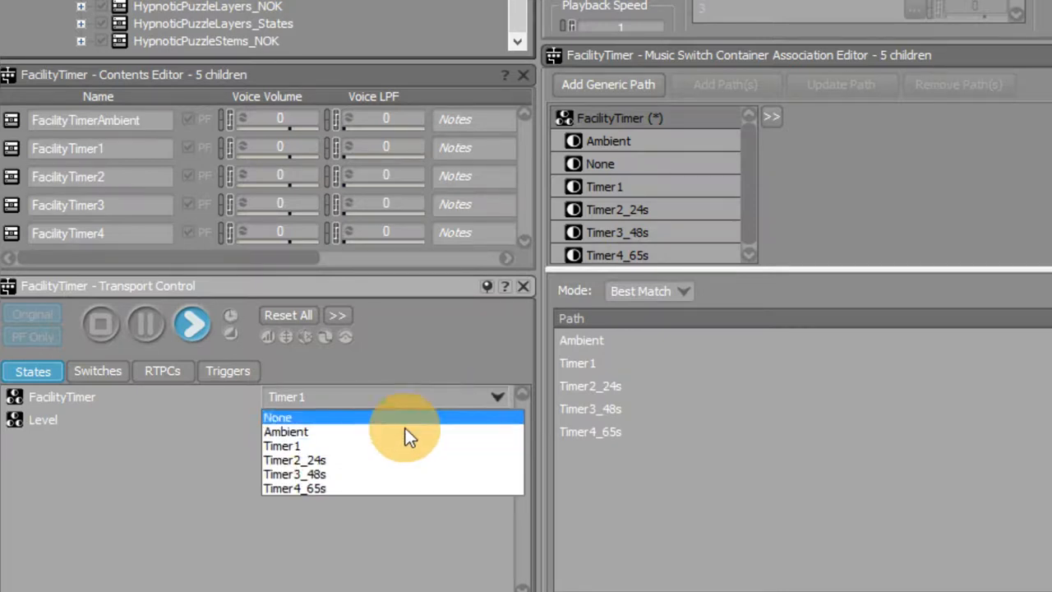
{"action": "left_click", "coordinate": [294, 460]}
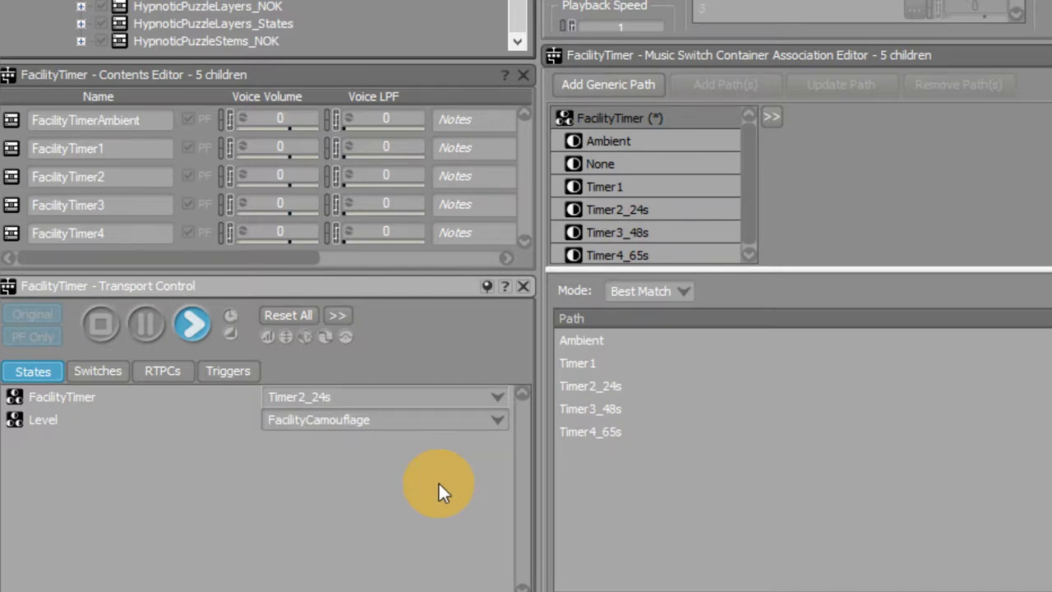
{"action": "mouse_move", "coordinate": [480, 452]}
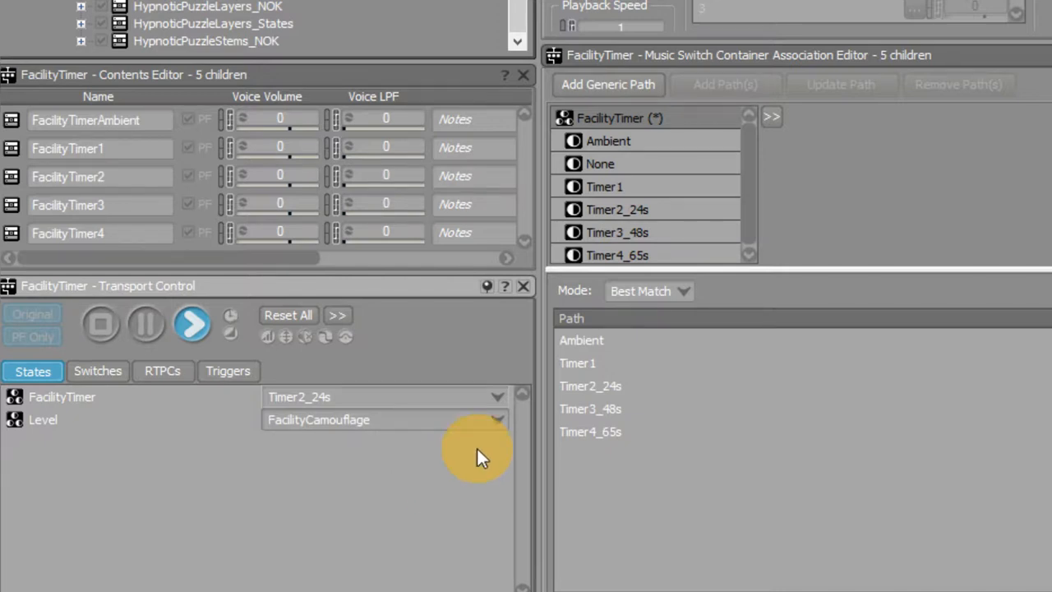
{"action": "mouse_move", "coordinate": [444, 480]}
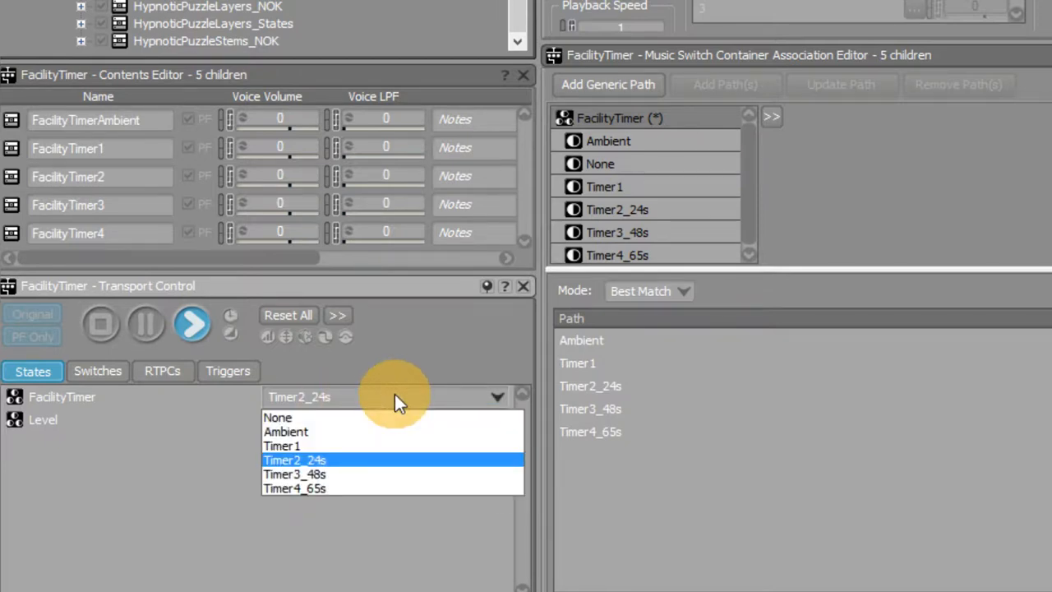
{"action": "mouse_move", "coordinate": [379, 421]}
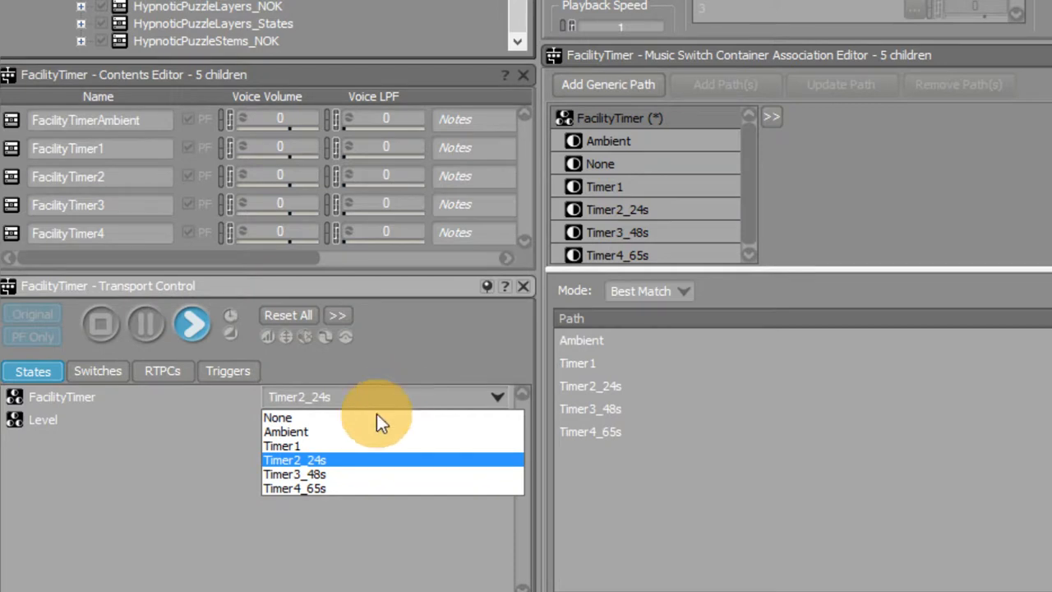
{"action": "mouse_move", "coordinate": [378, 431]}
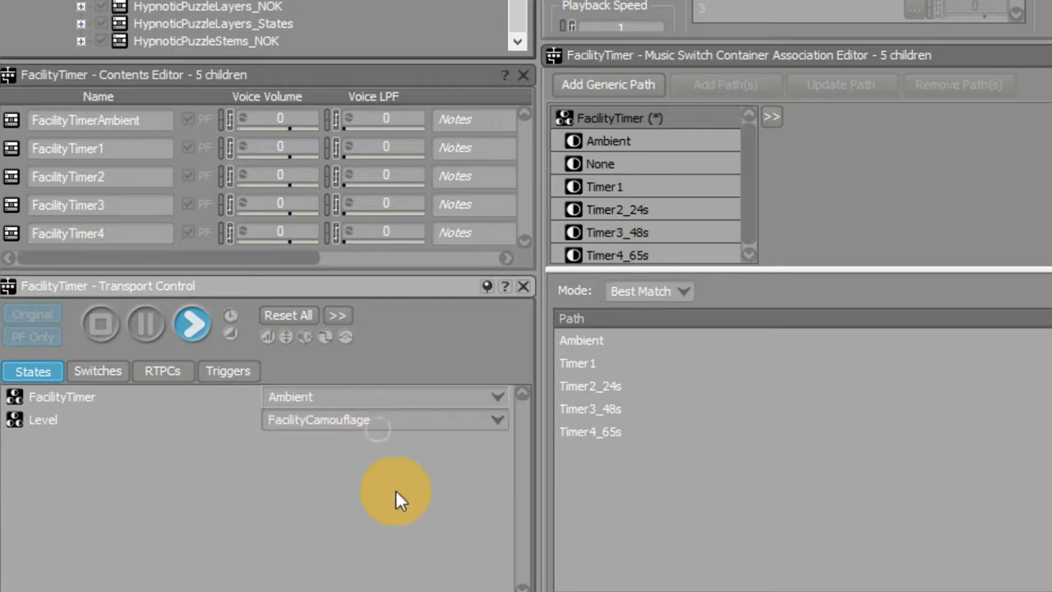
{"action": "mouse_move", "coordinate": [419, 476]}
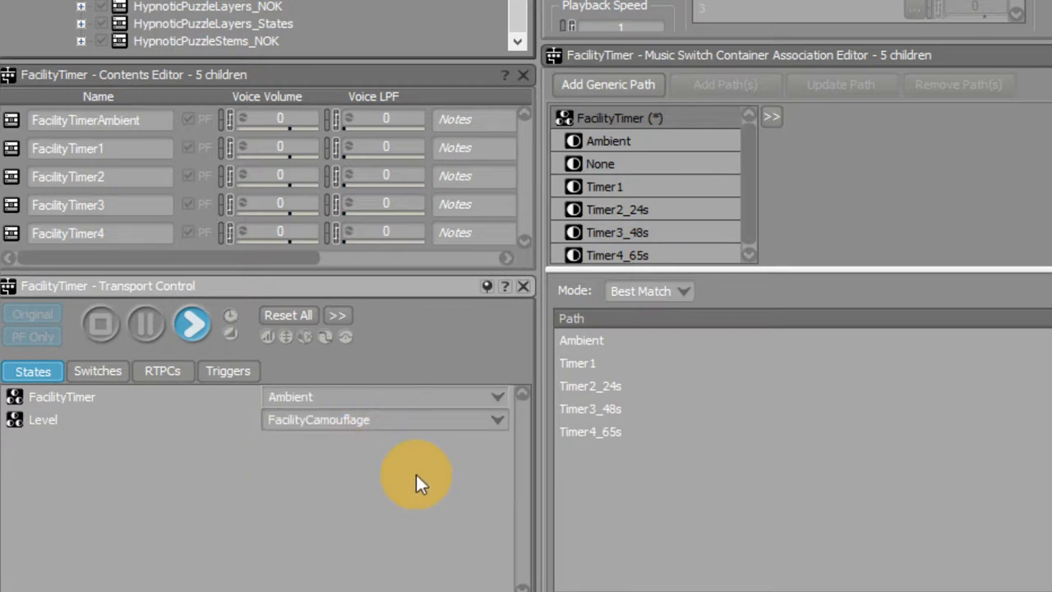